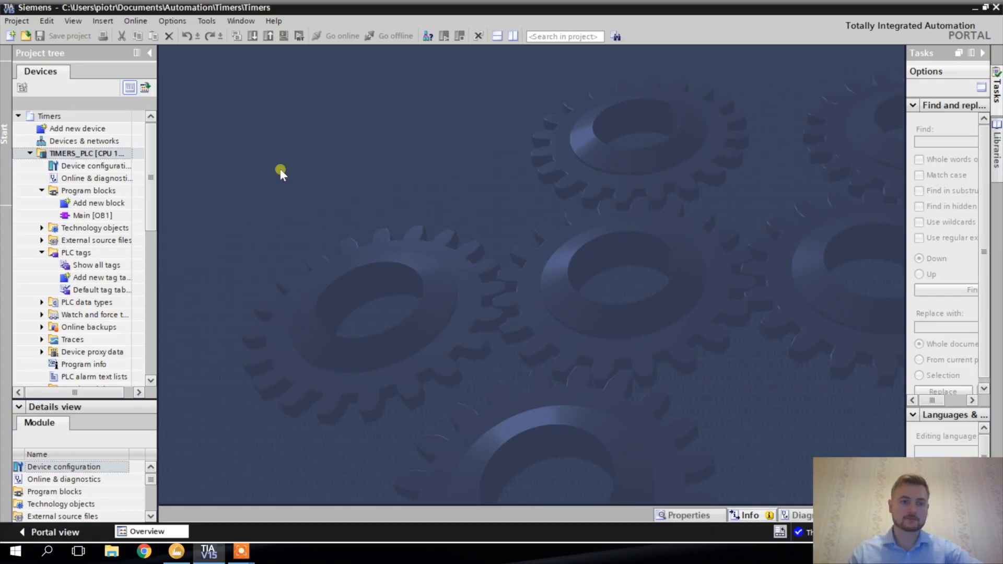
pyautogui.moveTo(192, 166)
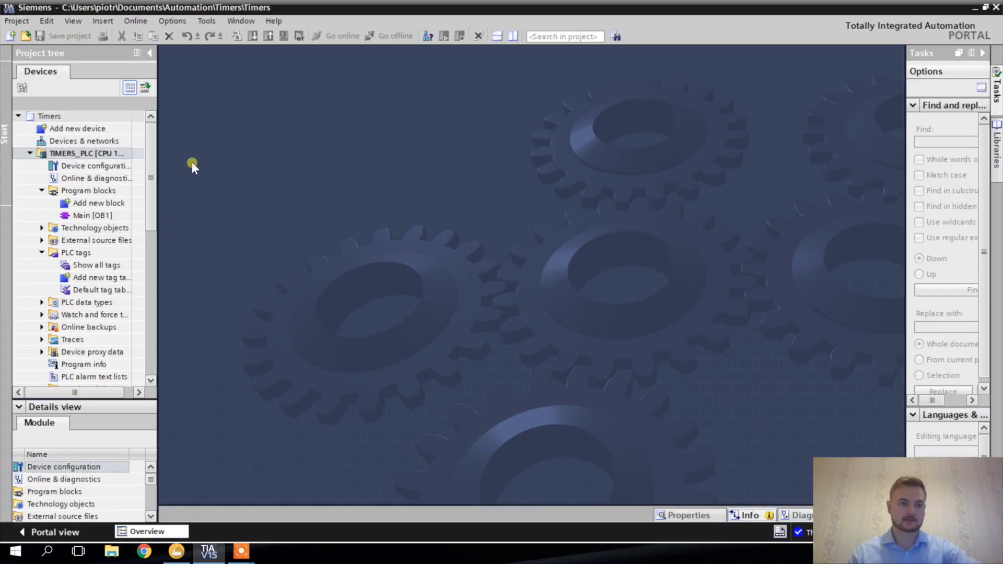
pyautogui.moveTo(198, 158)
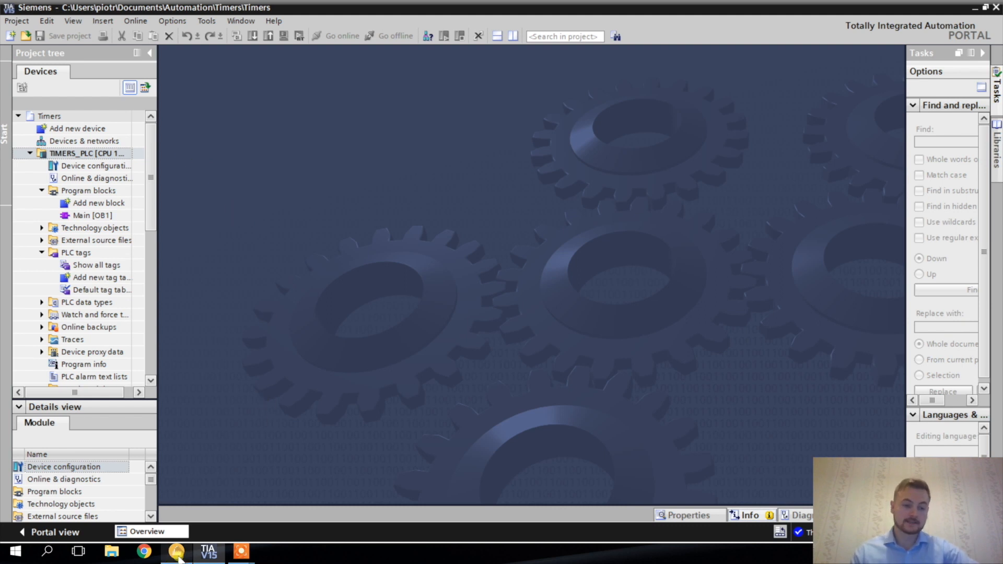
# Switch over to the Factory I/O simulation showing the TON, TOF and TP button panel
pyautogui.click(180, 552)
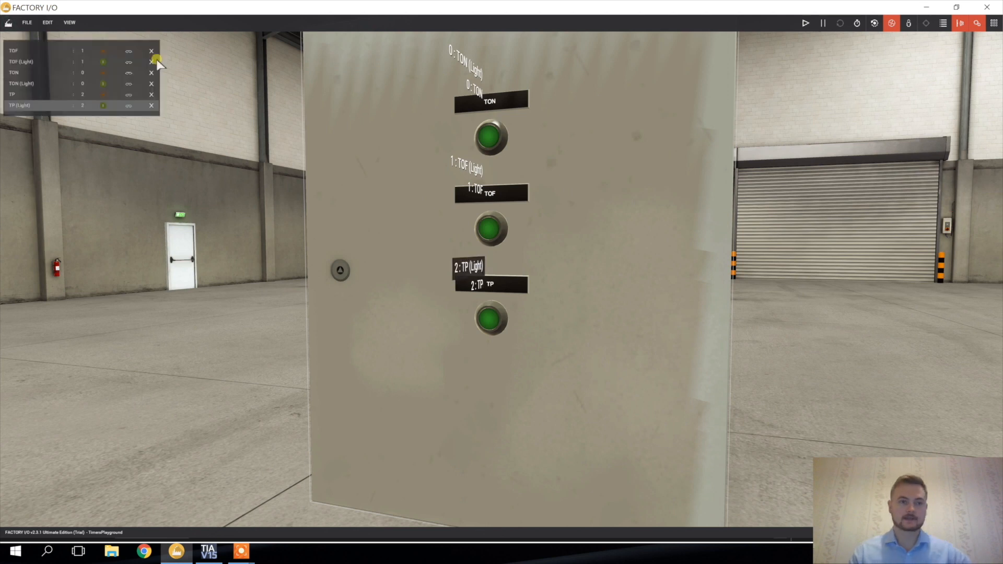
pyautogui.moveTo(123, 82)
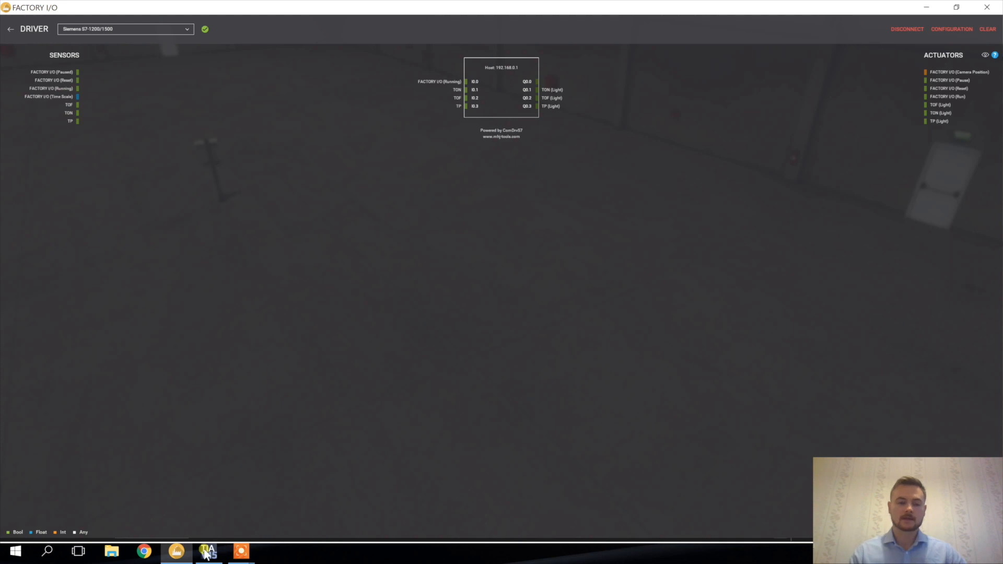
# Back in the PLC project, open the Default tag table and the Main [OB1] block
pyautogui.click(208, 551)
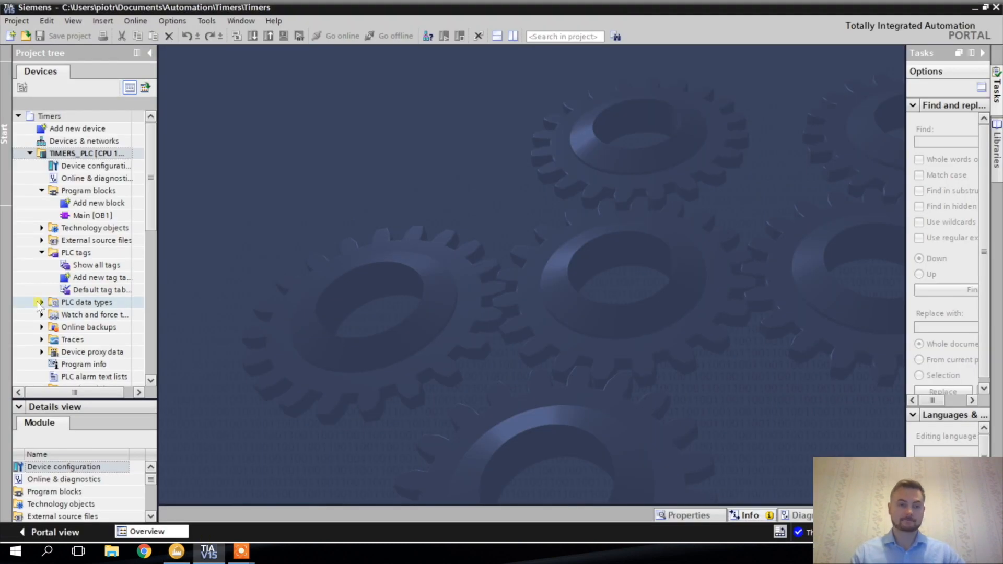
pyautogui.doubleClick(100, 289)
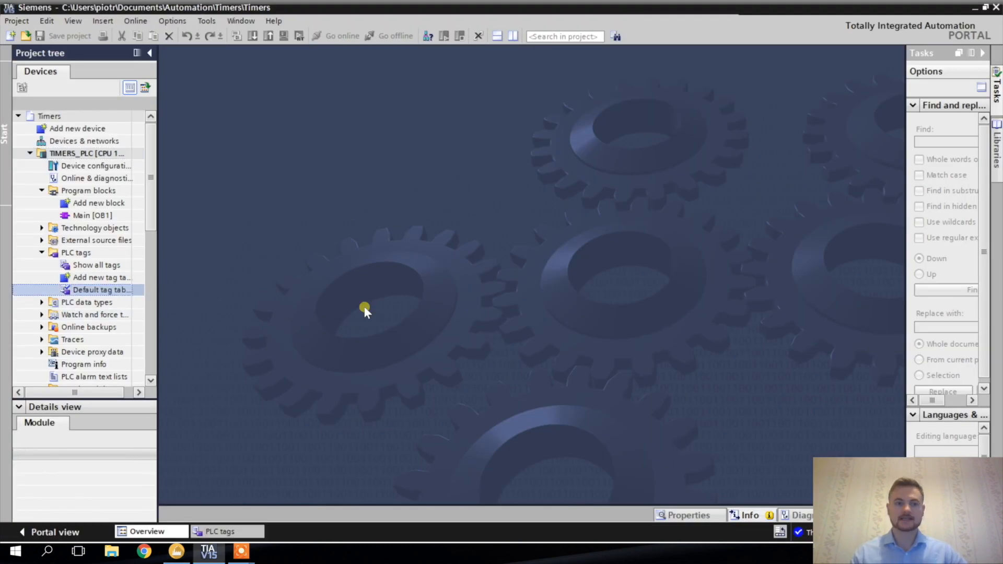
pyautogui.doubleClick(100, 289)
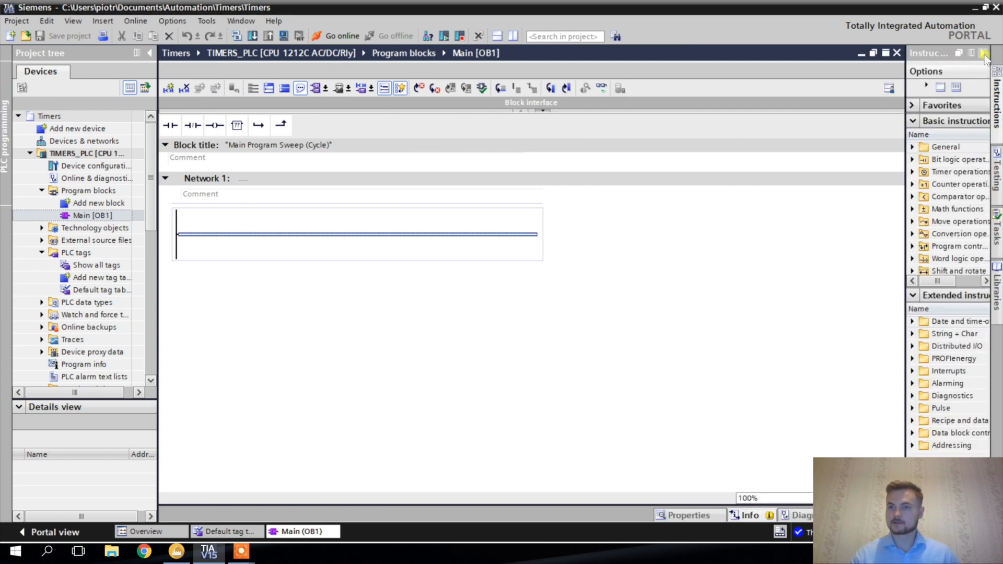
# Widen the Instructions task card so the basic instruction names are fully readable
pyautogui.click(983, 55)
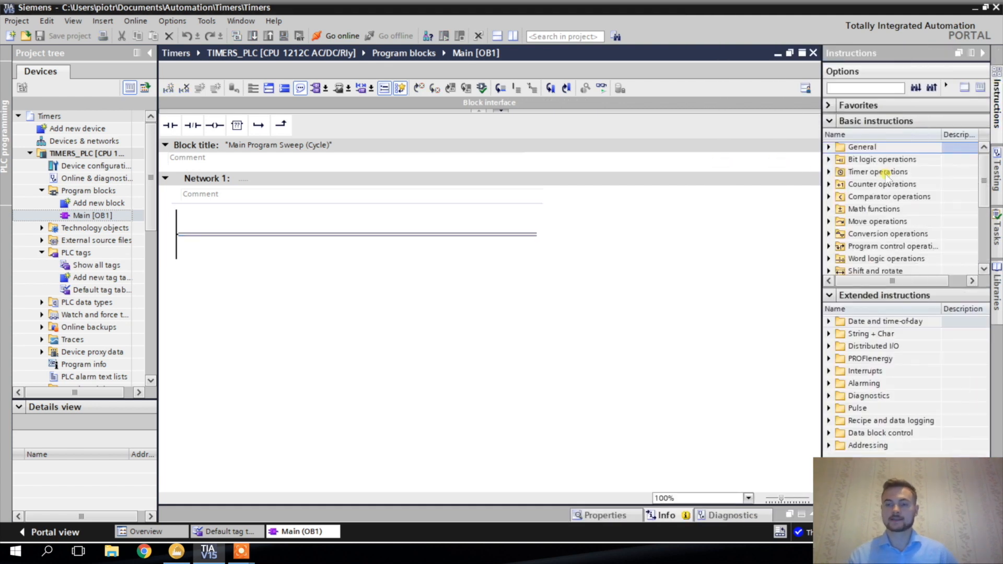
pyautogui.moveTo(881, 167)
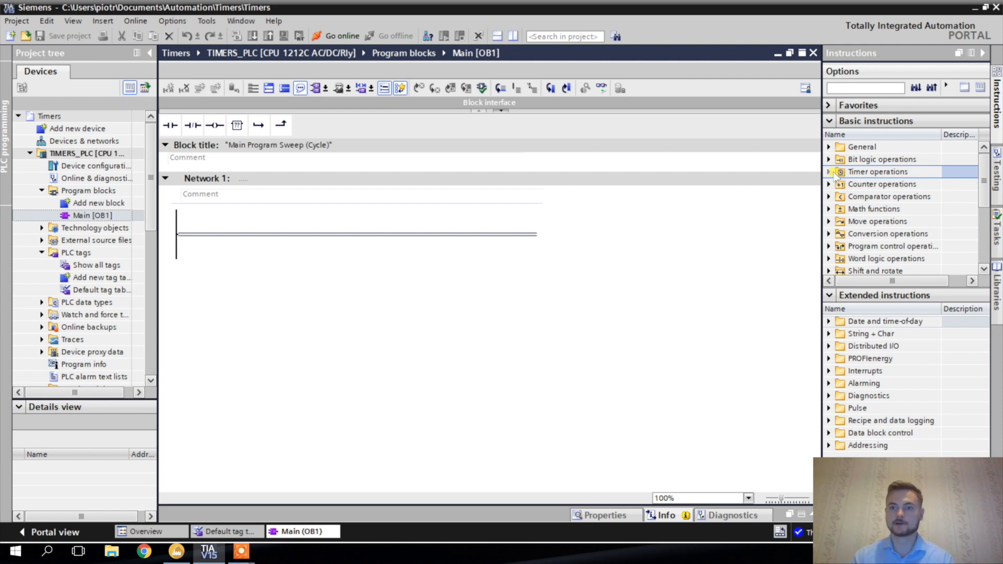
# Expand the Timer operations group listing TP, TON, TOF and TONR
pyautogui.click(828, 172)
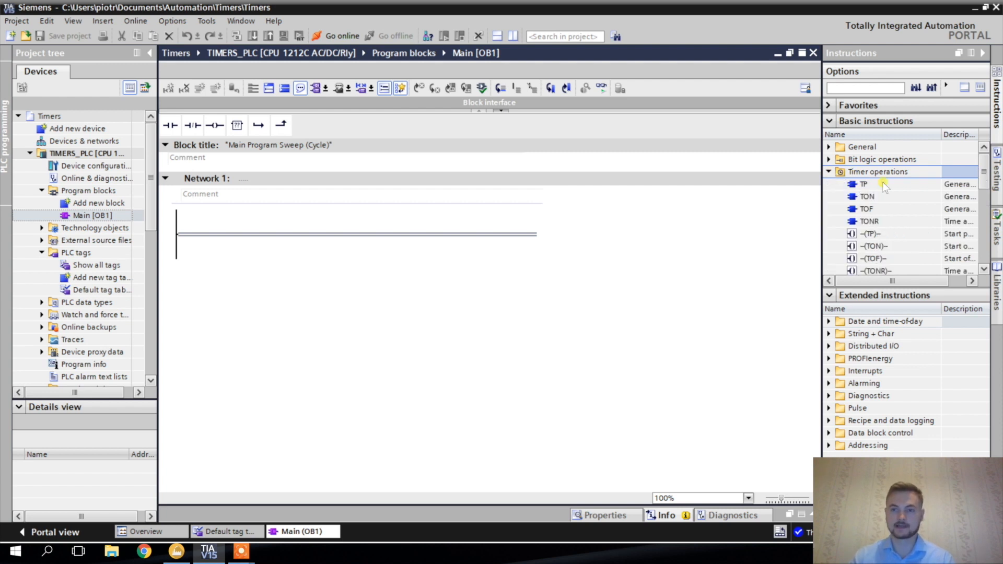
pyautogui.moveTo(869, 187)
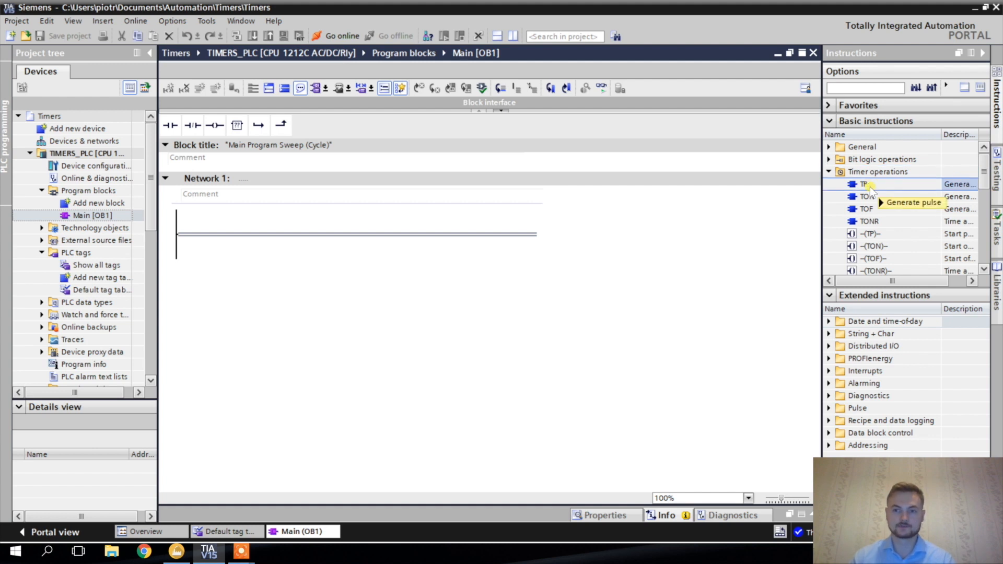
pyautogui.moveTo(865, 184)
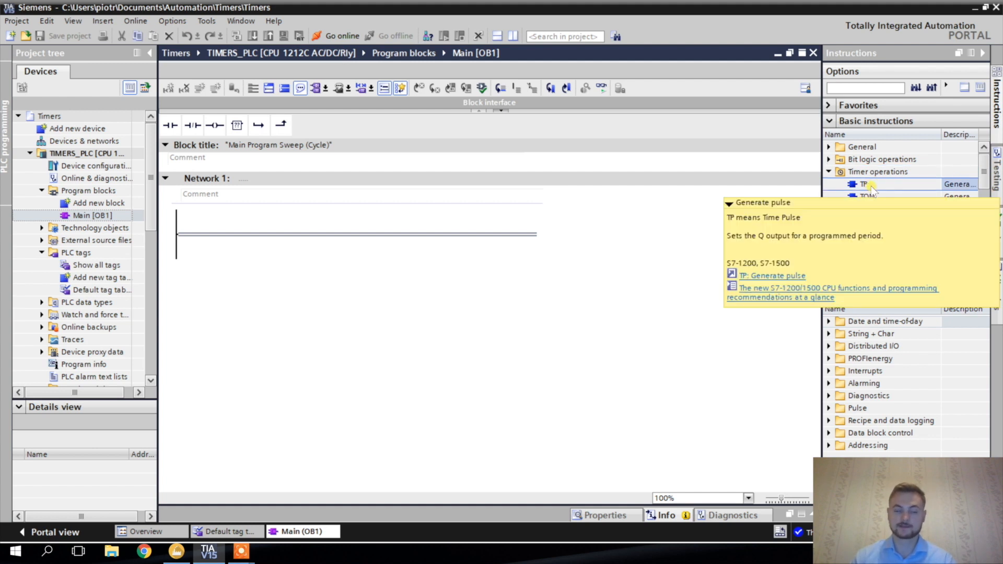
pyautogui.moveTo(830, 231)
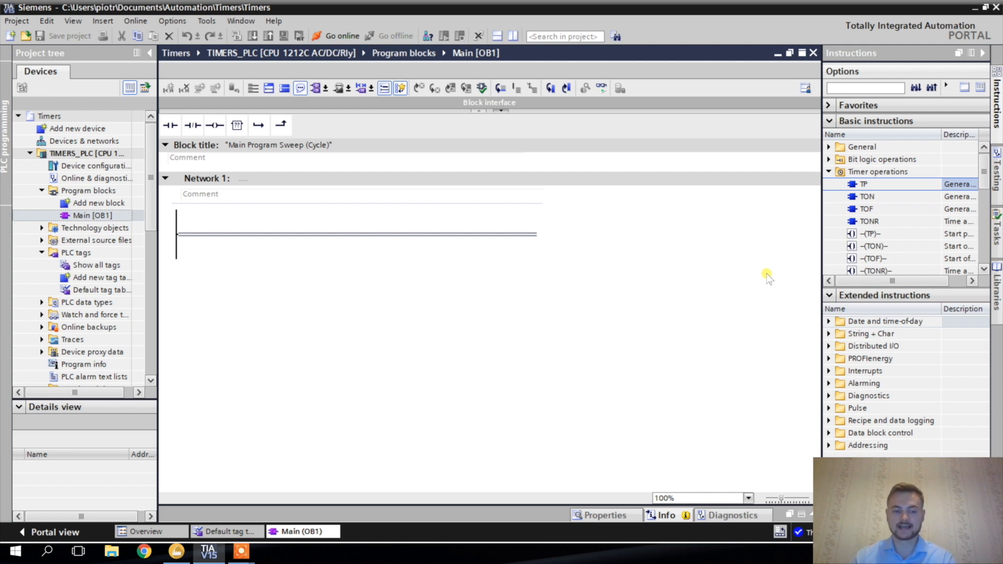
pyautogui.moveTo(740, 271)
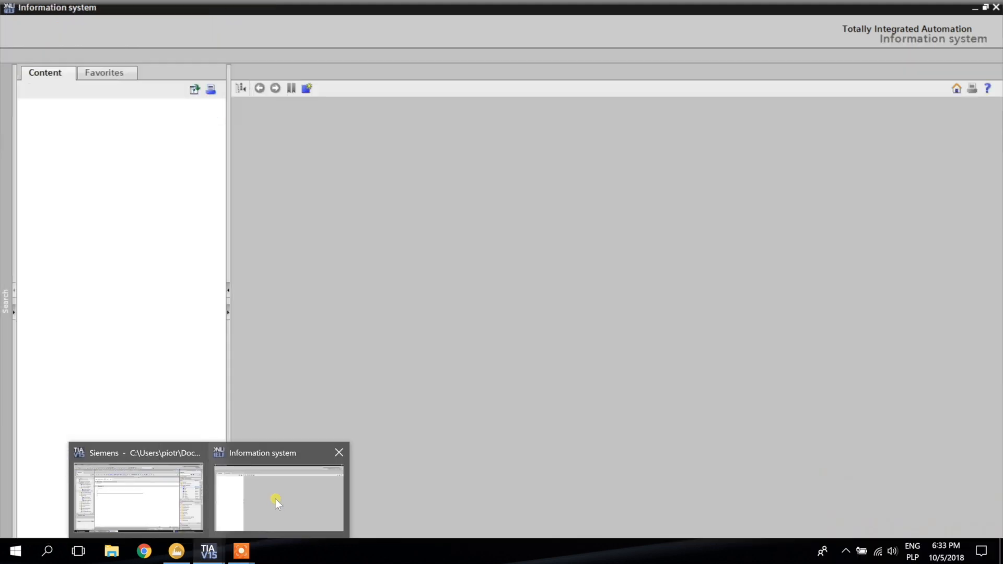
# Return from the TP help page to the PLC project window with Main [OB1]
pyautogui.click(276, 500)
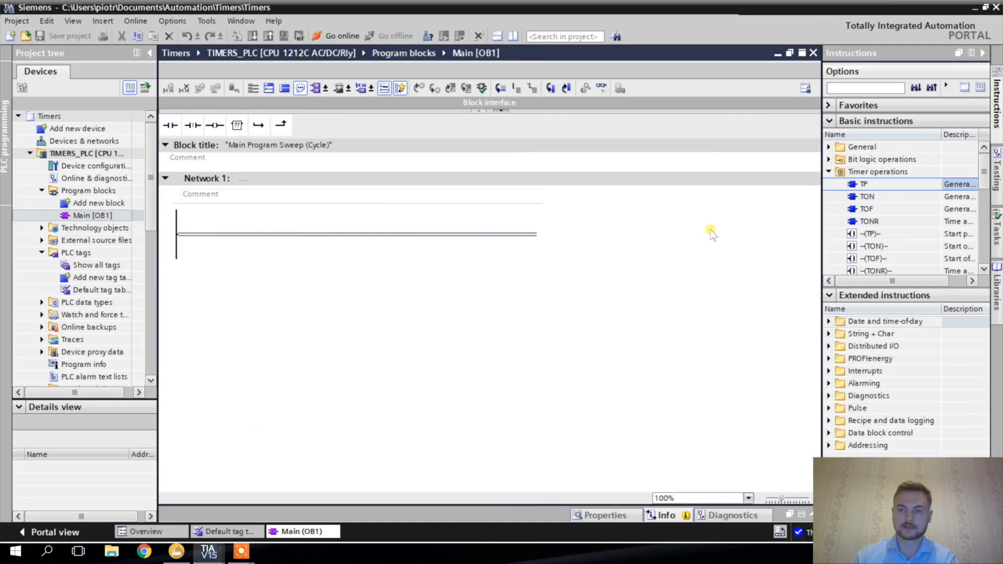
pyautogui.moveTo(301, 284)
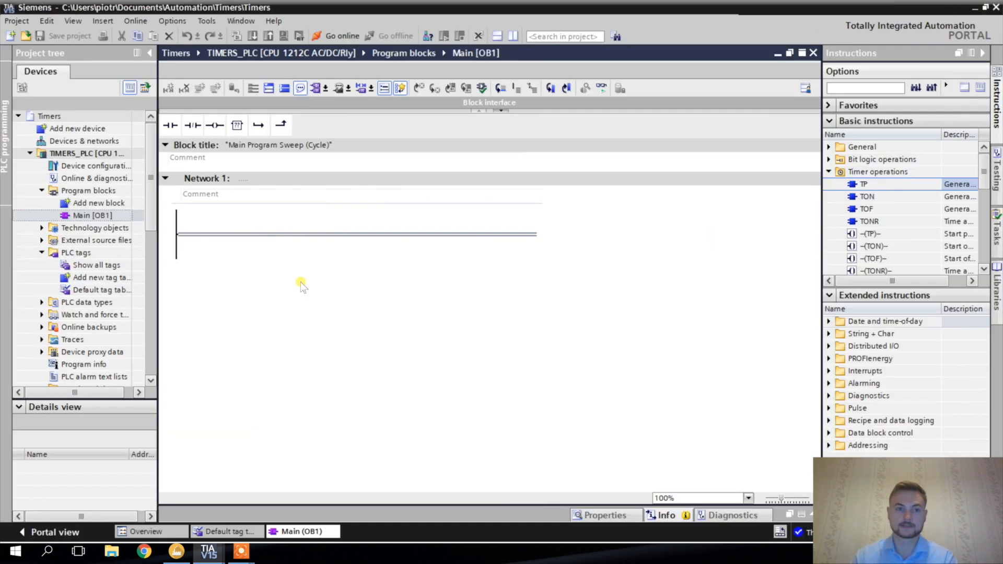
pyautogui.moveTo(614, 284)
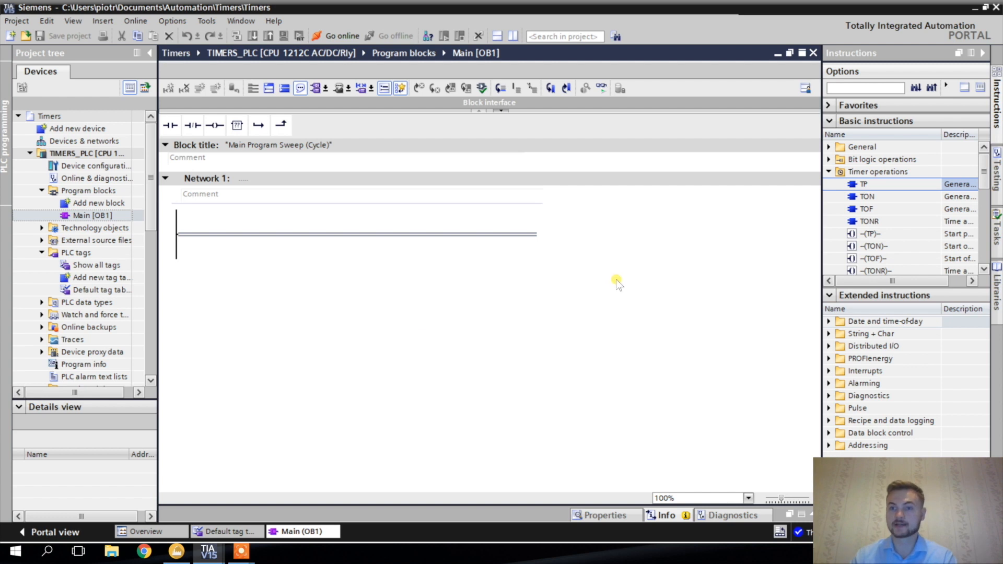
pyautogui.moveTo(865, 196)
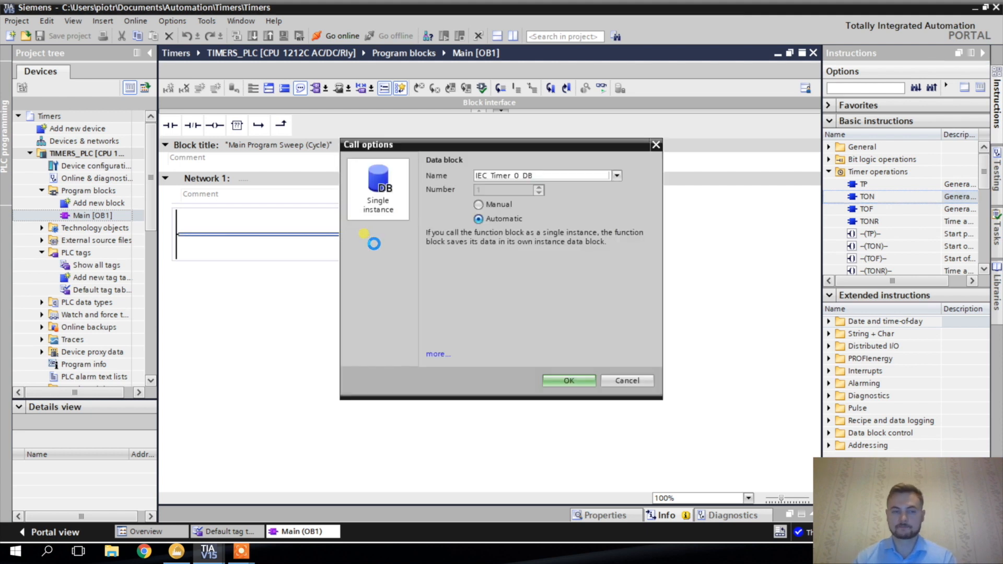
# Name the TON timer's single-instance data block TON_IDB and confirm the call
pyautogui.click(541, 175)
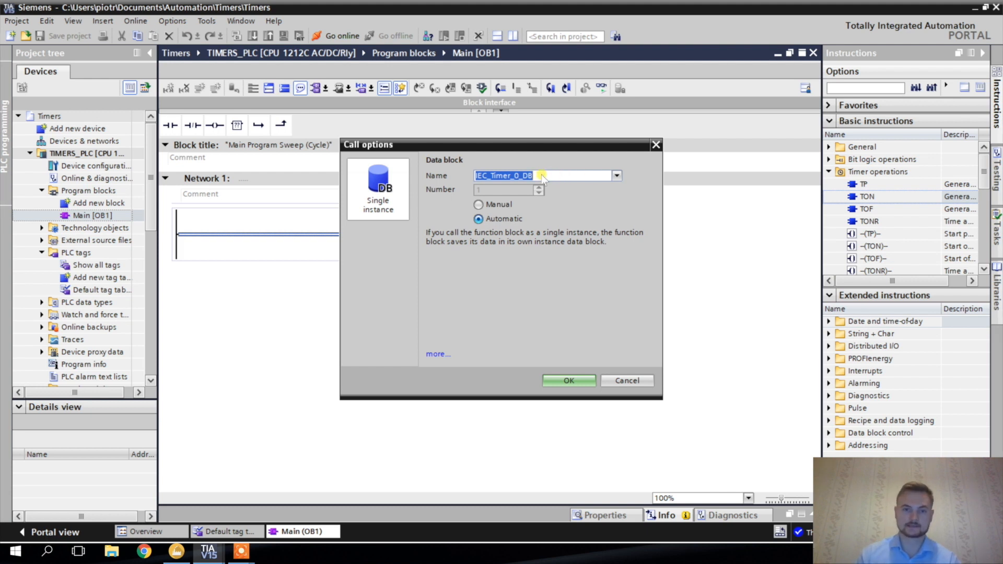
pyautogui.write('TON_IDB')
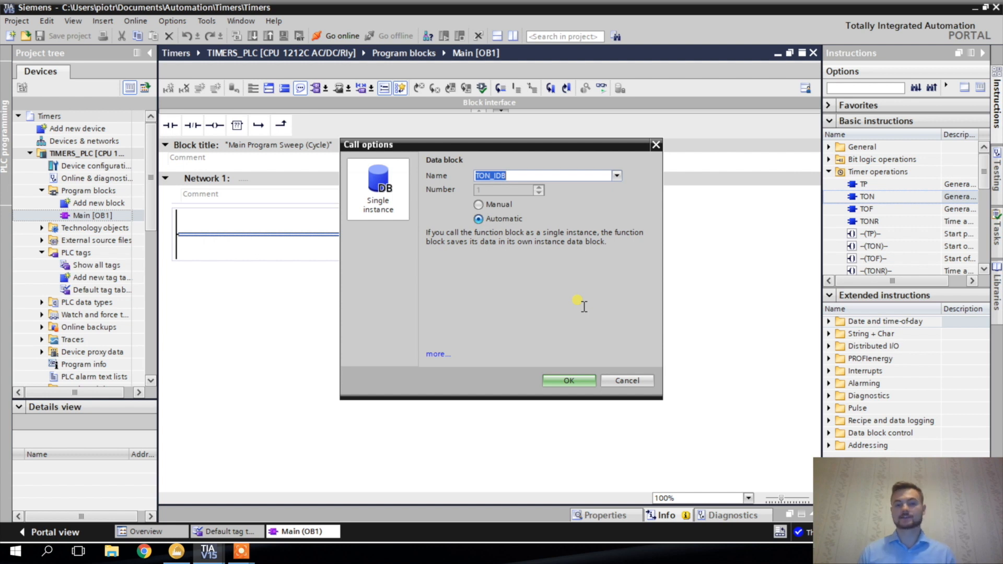
pyautogui.click(568, 381)
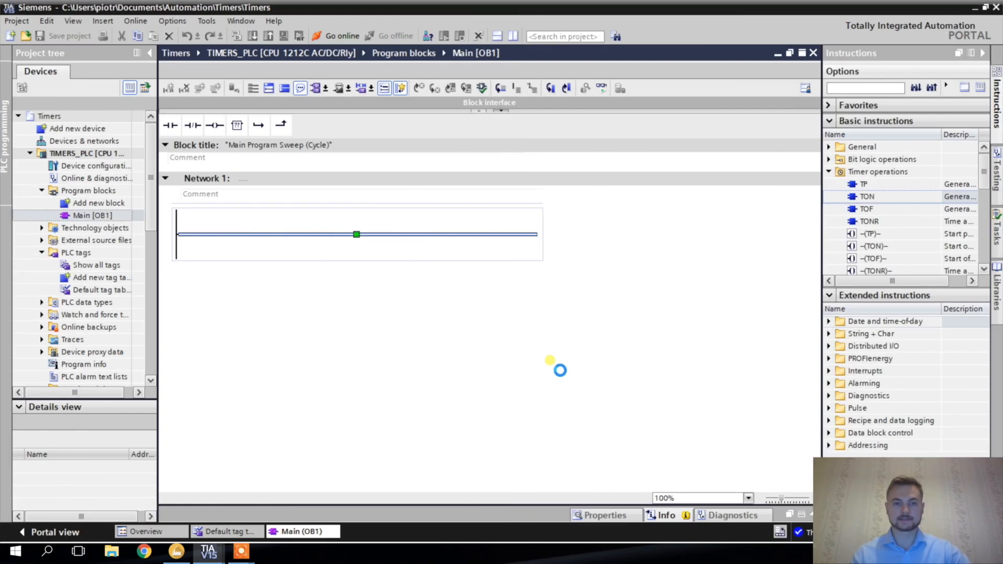
pyautogui.moveTo(336, 327)
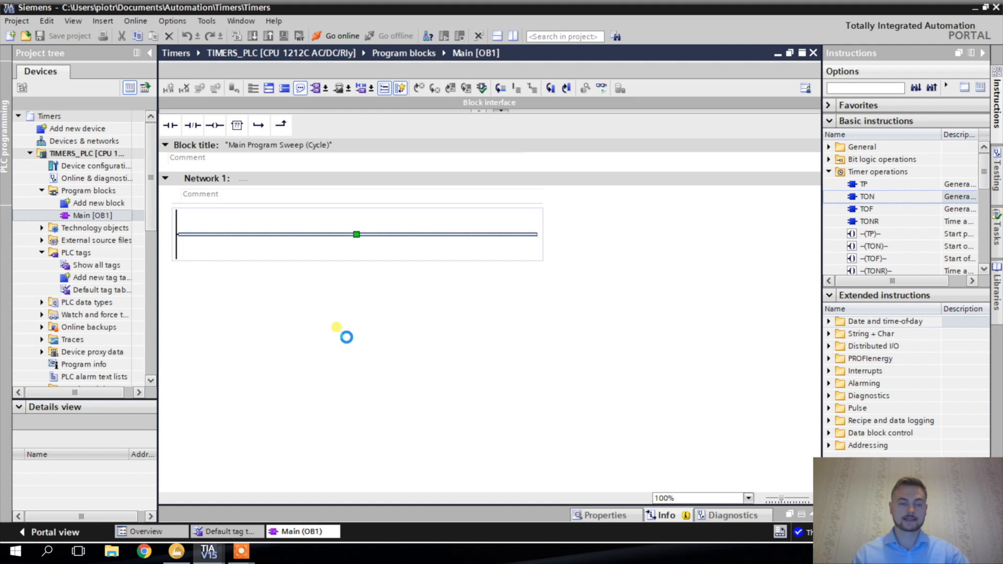
pyautogui.moveTo(322, 328)
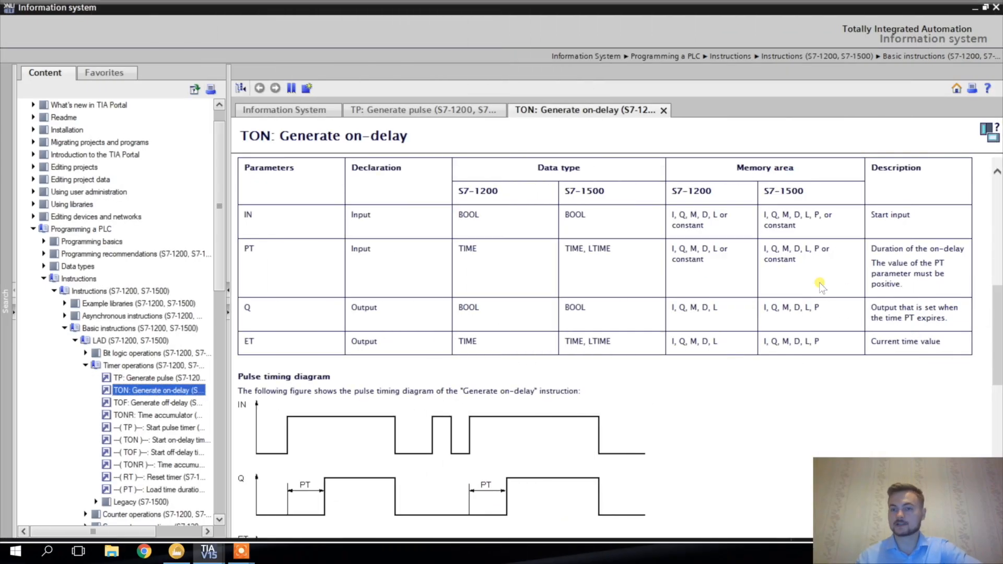
pyautogui.moveTo(682, 272)
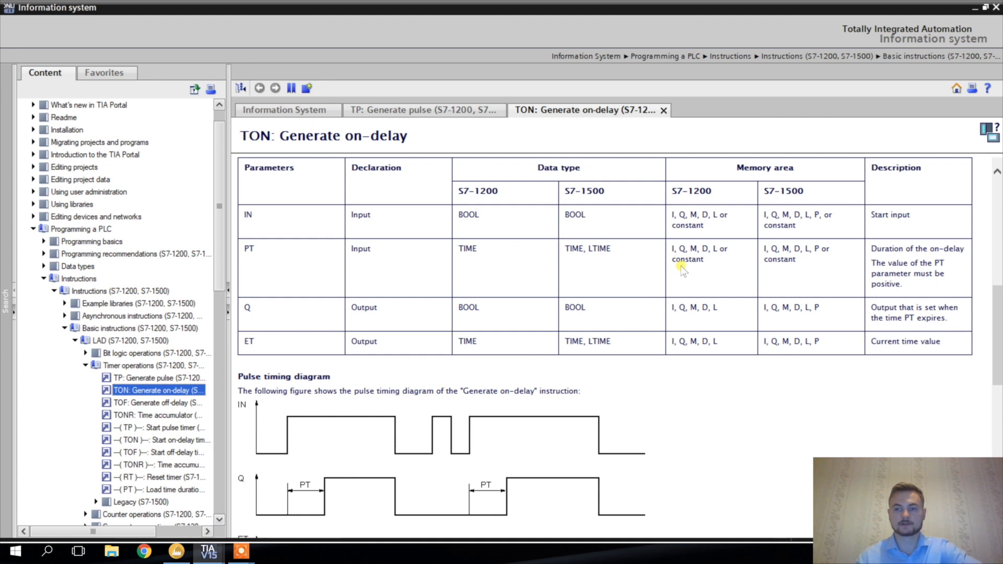
pyautogui.moveTo(914, 270)
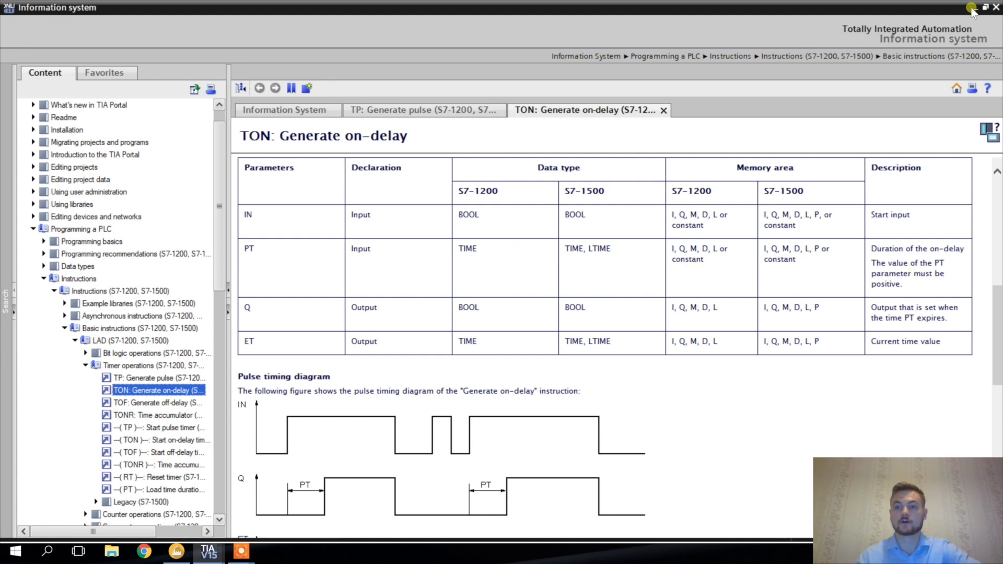
# Close the help window to continue filling in the TON timer's PT preset
pyautogui.click(965, 7)
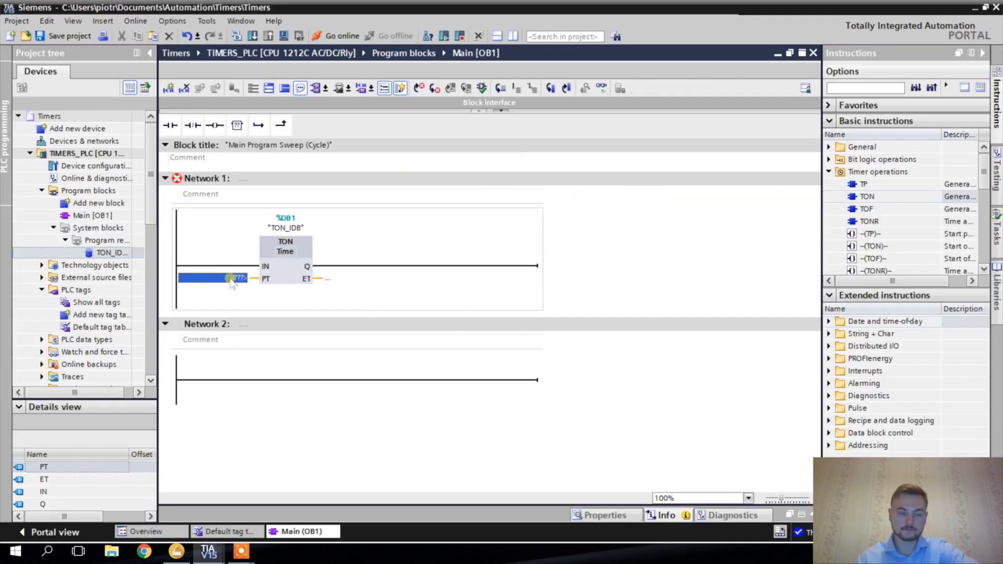
pyautogui.moveTo(239, 280)
pyautogui.write('T#4s')
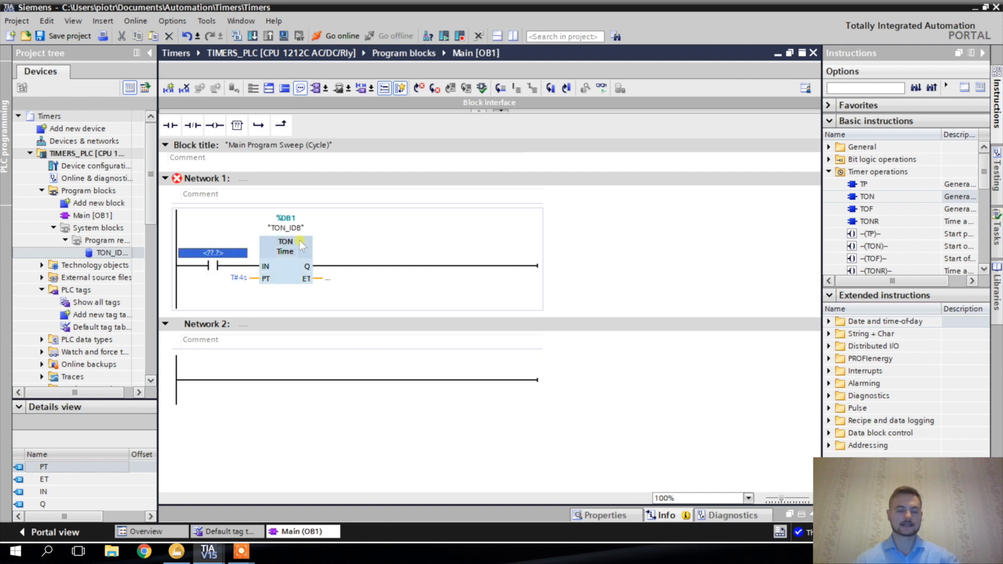
pyautogui.moveTo(300, 247)
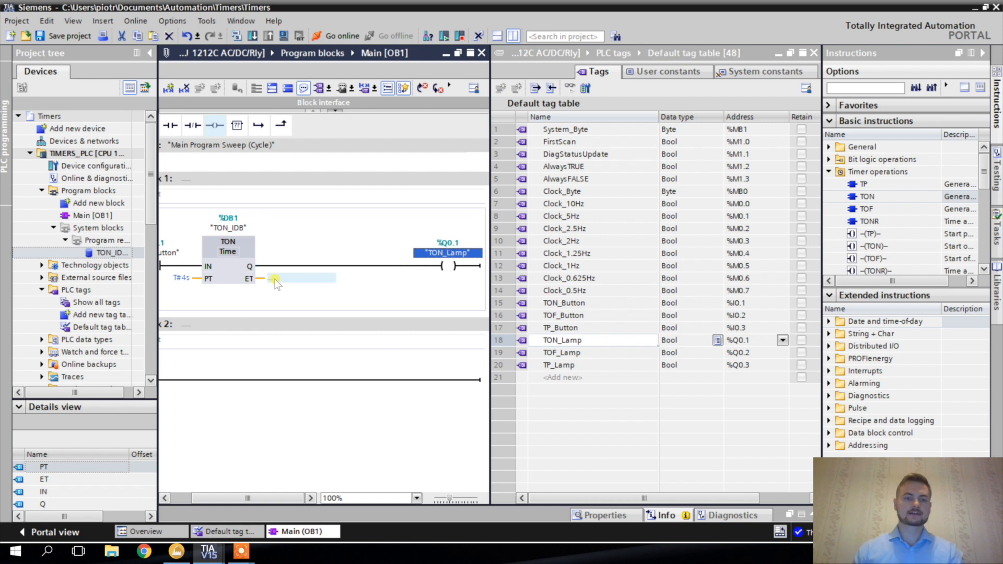
# Select the TON timer's ET elapsed-time output to assign it a tag
pyautogui.click(277, 278)
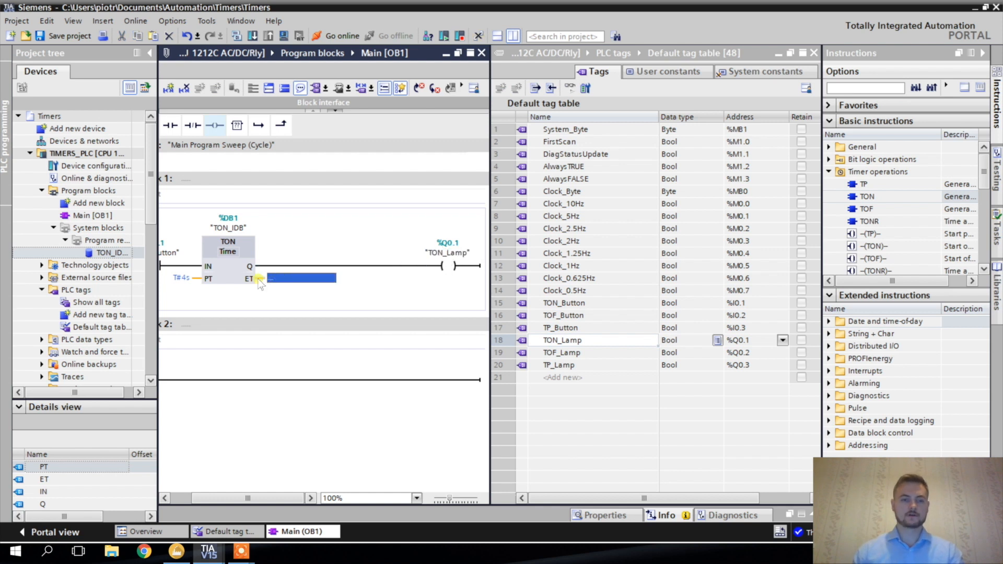
pyautogui.moveTo(267, 284)
pyautogui.write('"TON_ET"')
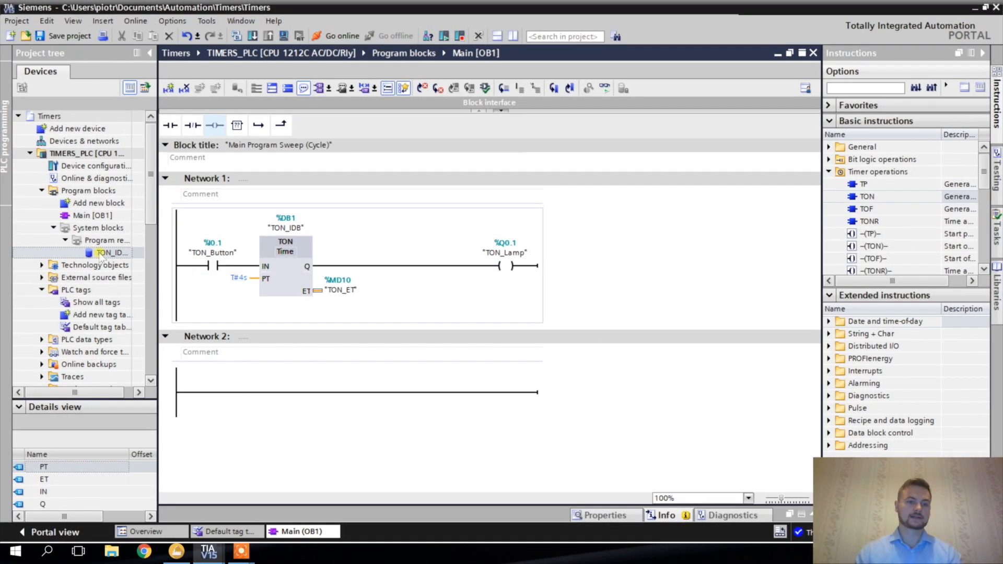
# Open the TON_IDB [DB1] instance data block from Program resources
pyautogui.click(107, 253)
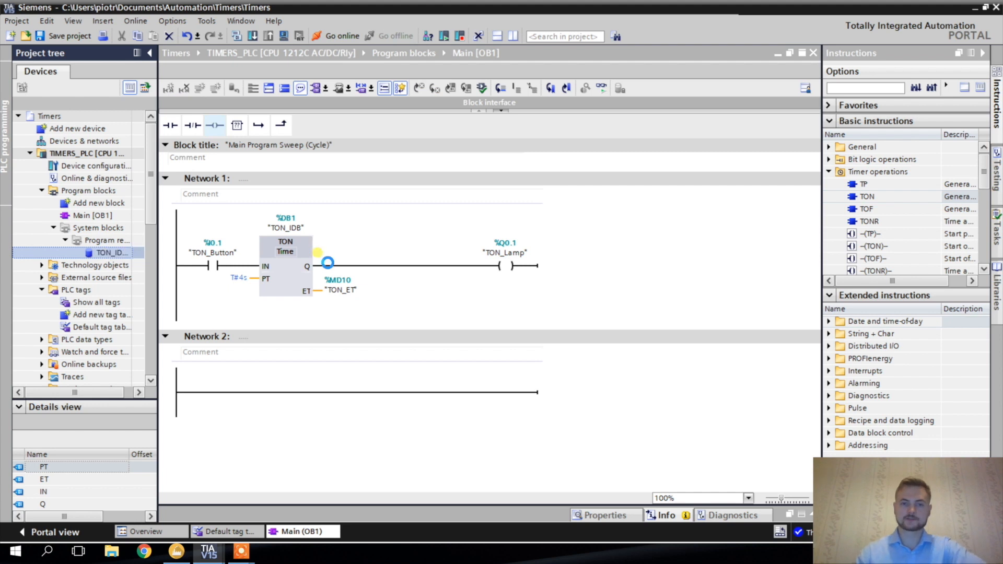
pyautogui.doubleClick(104, 253)
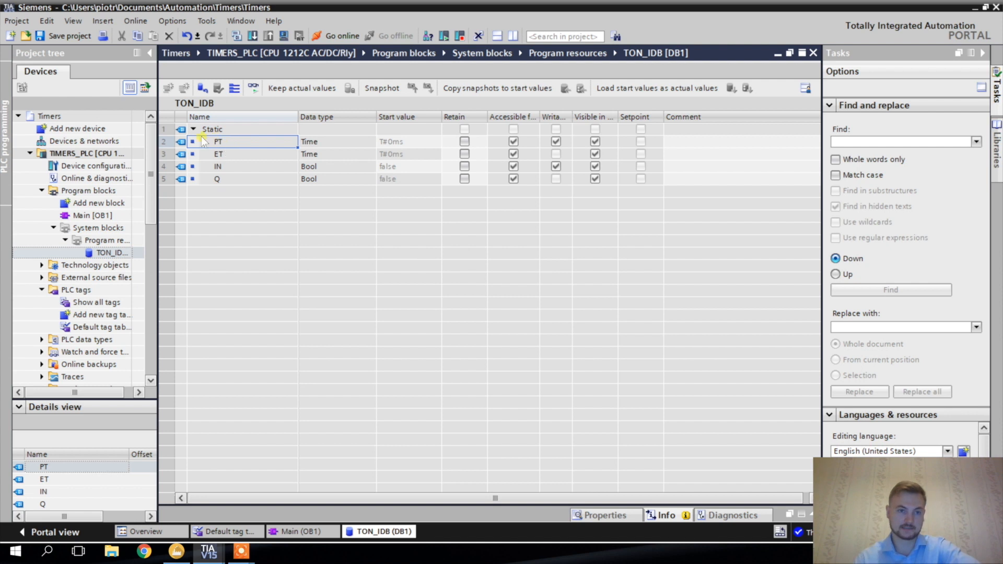
# Review the ET, IN and Q variables listed in the TON_IDB data block
pyautogui.click(230, 154)
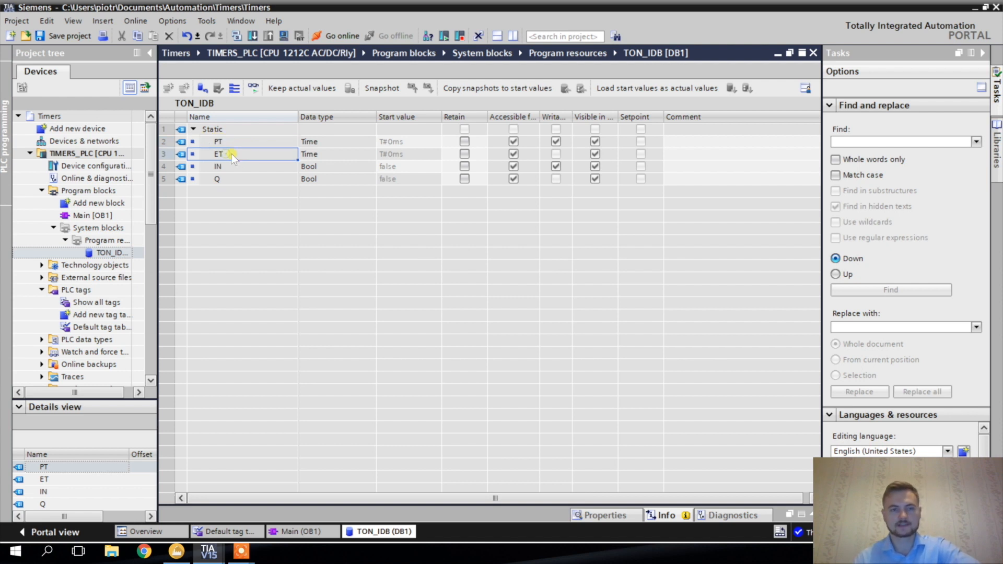
pyautogui.moveTo(240, 156)
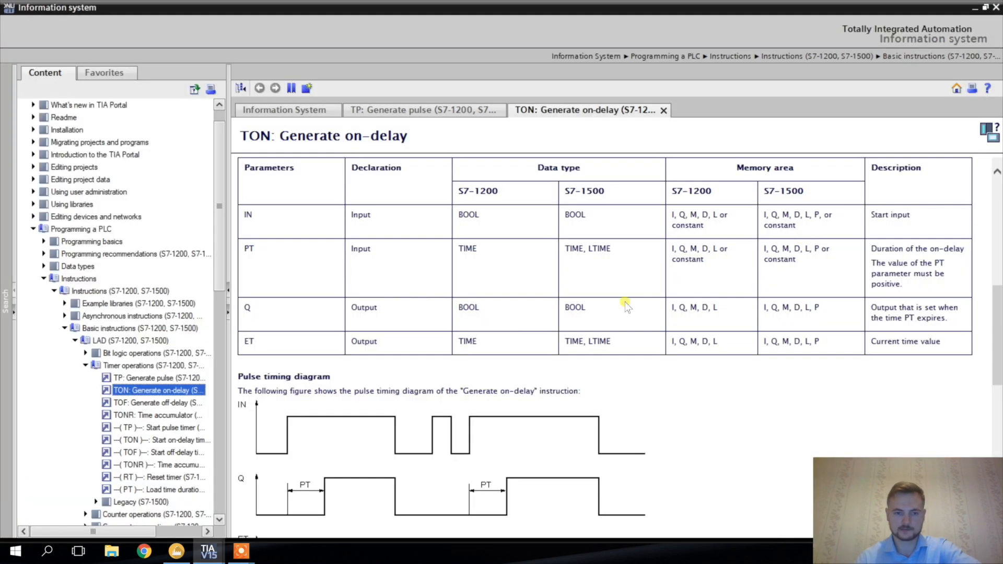
pyautogui.moveTo(962, 351)
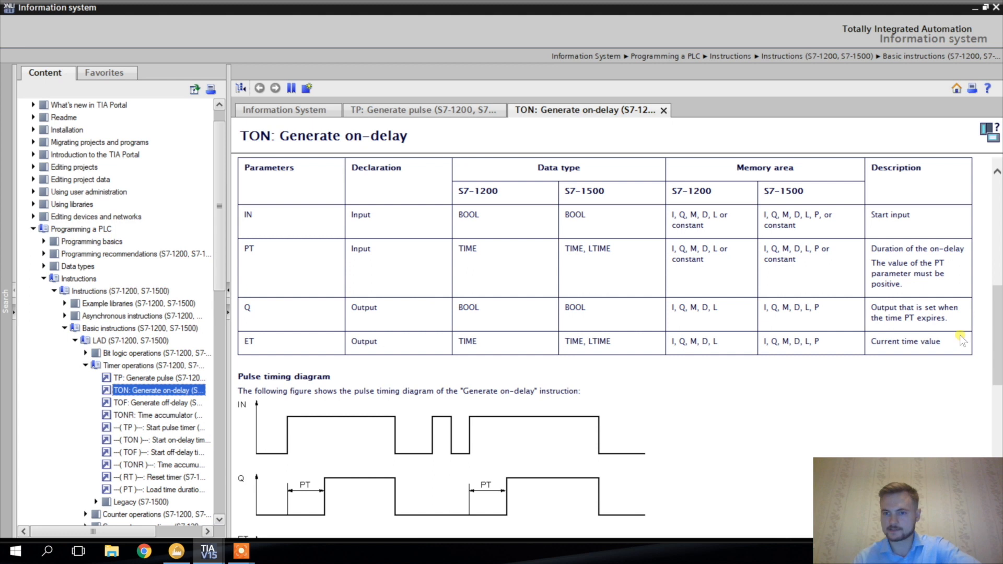
pyautogui.moveTo(917, 360)
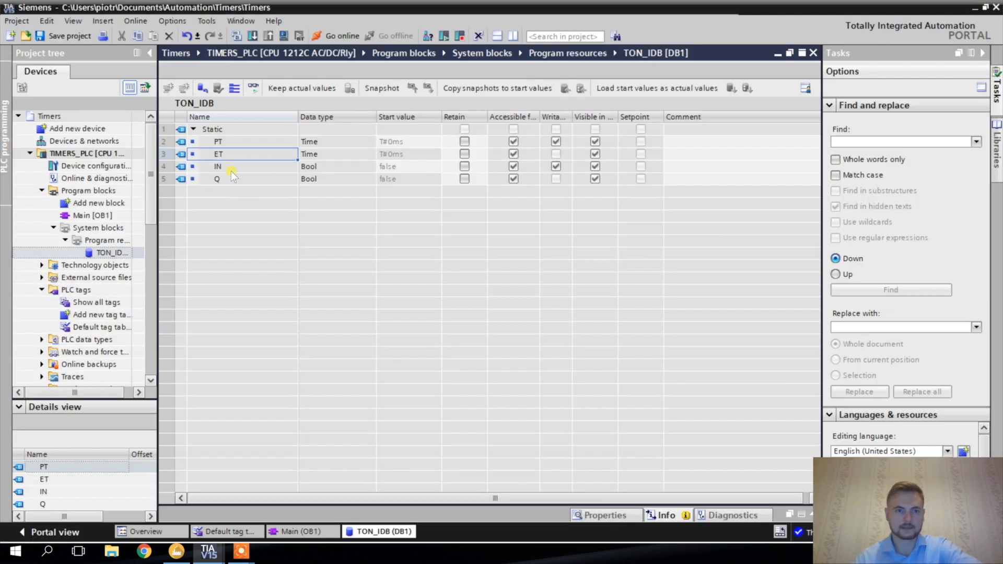
pyautogui.click(228, 167)
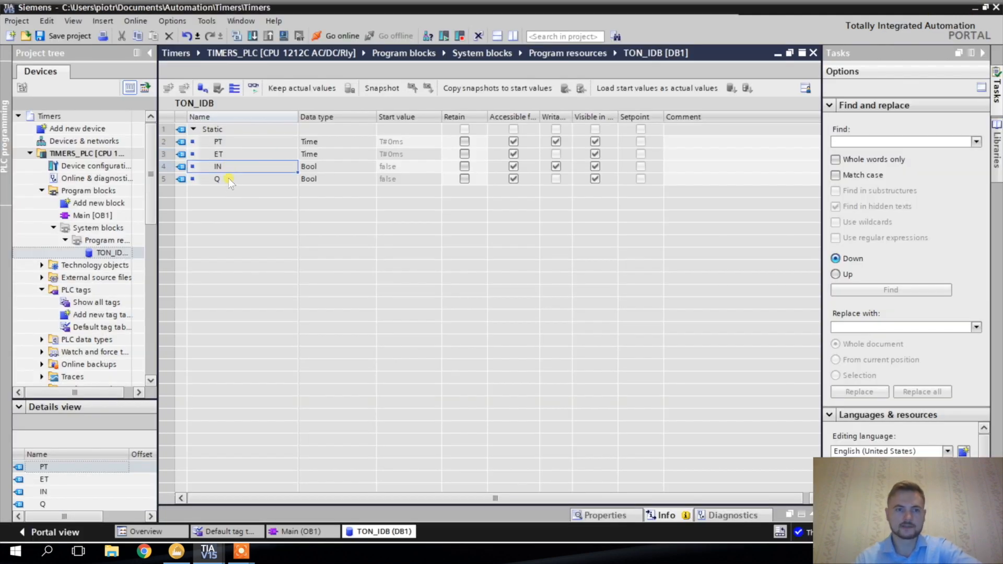
pyautogui.click(231, 179)
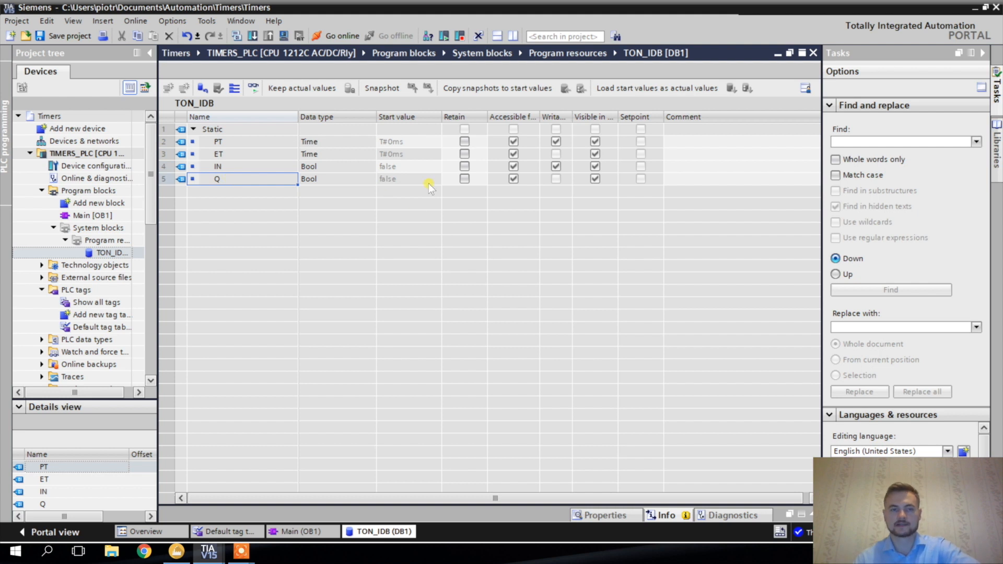
pyautogui.moveTo(423, 182)
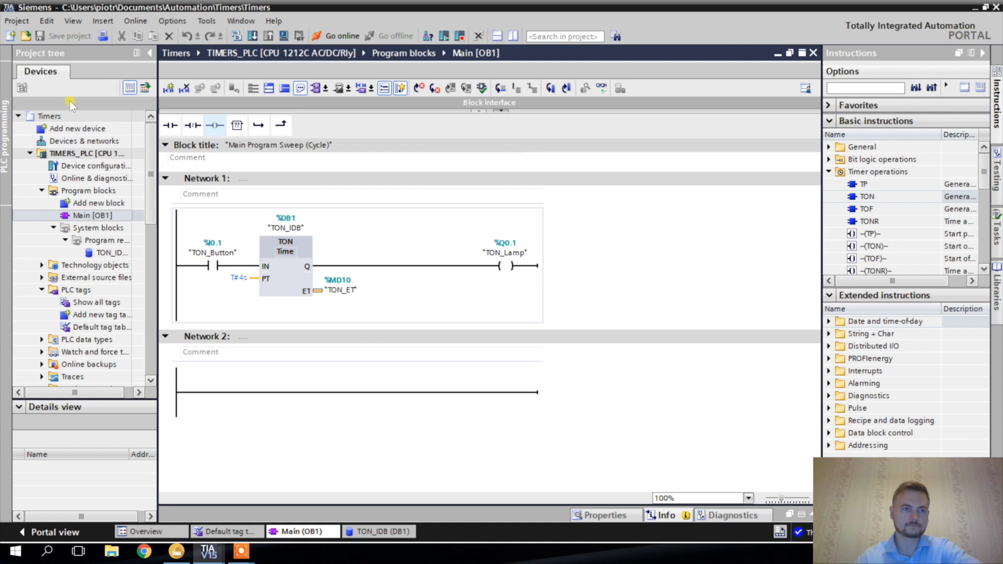
# Download the TON program to TIMERS_PLC via Load and Finish, then bring Factory I/O forward
pyautogui.rightClick(78, 152)
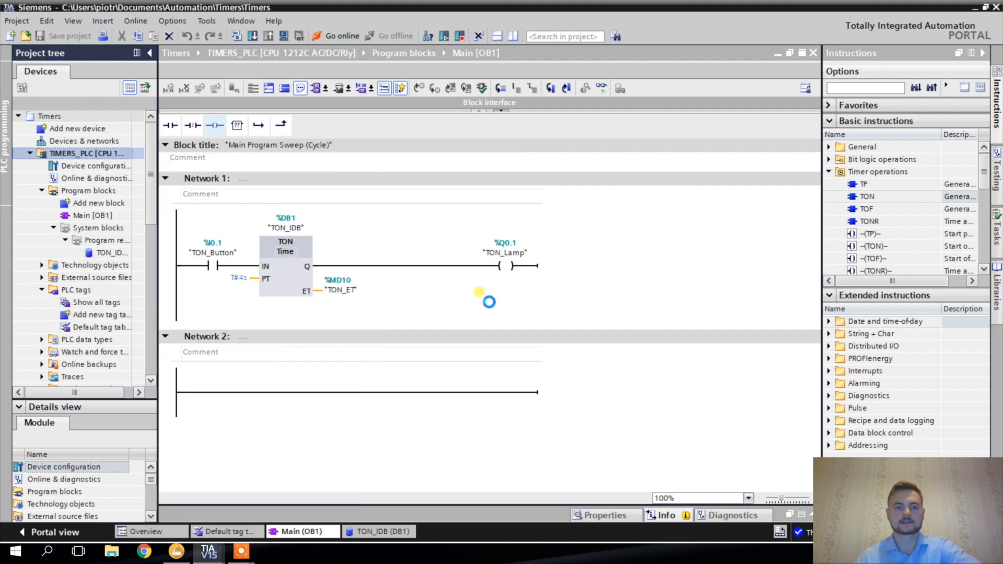
pyautogui.click(448, 36)
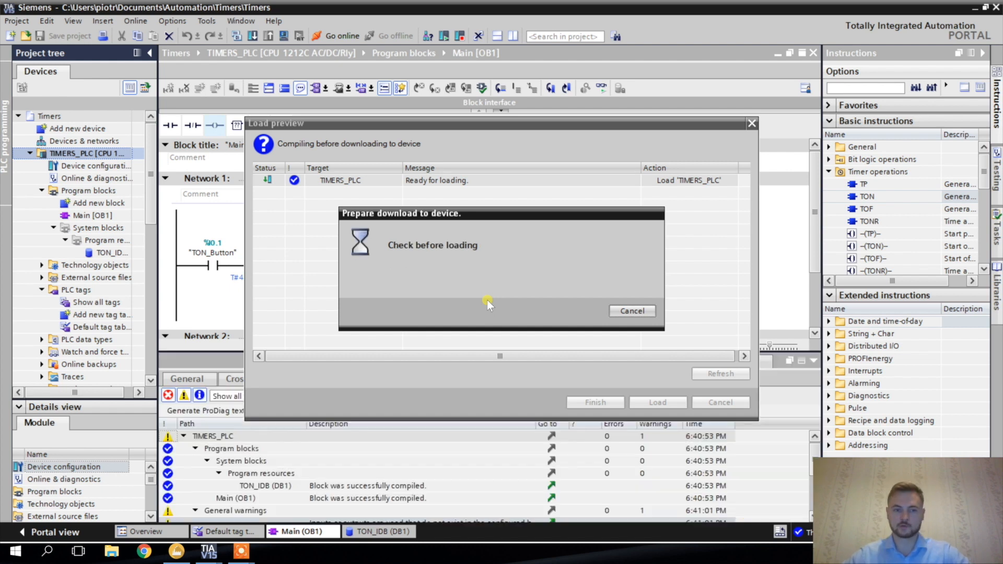
pyautogui.click(658, 402)
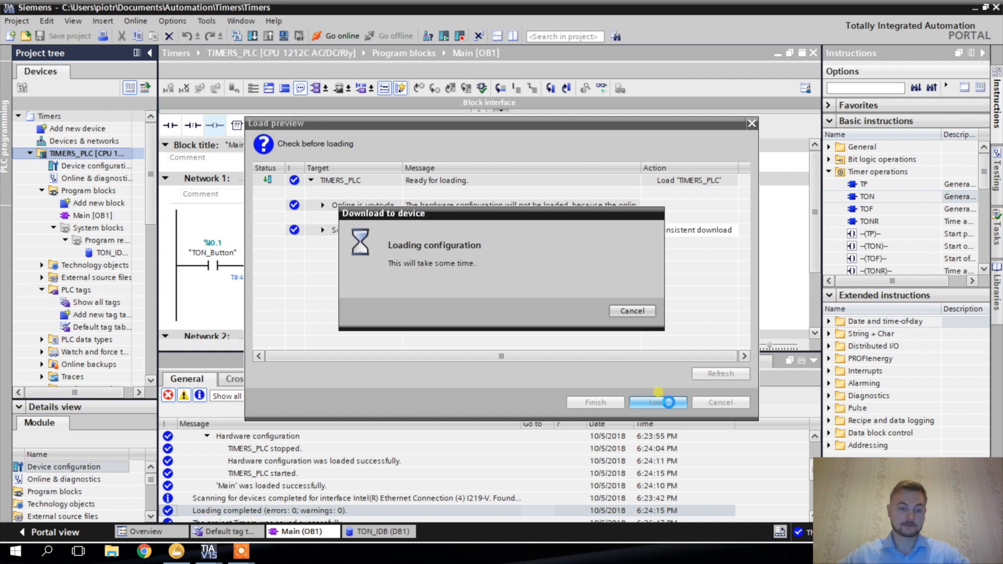
pyautogui.click(658, 402)
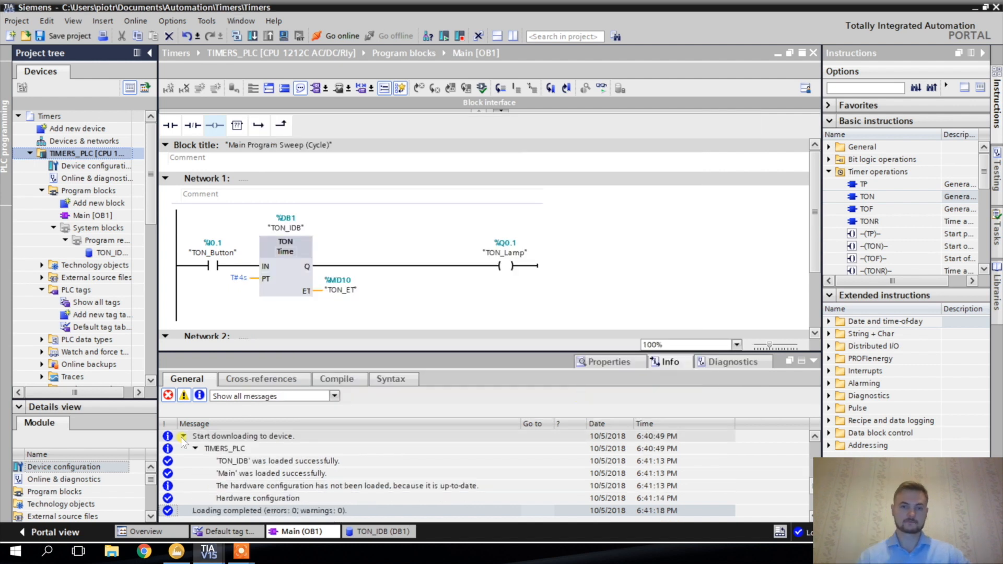
pyautogui.click(176, 552)
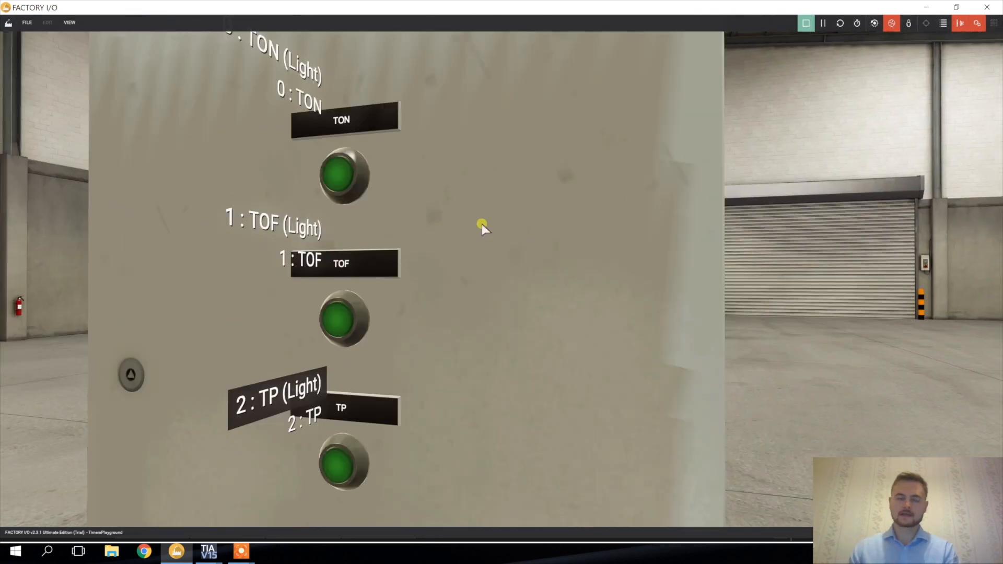
pyautogui.moveTo(344, 190)
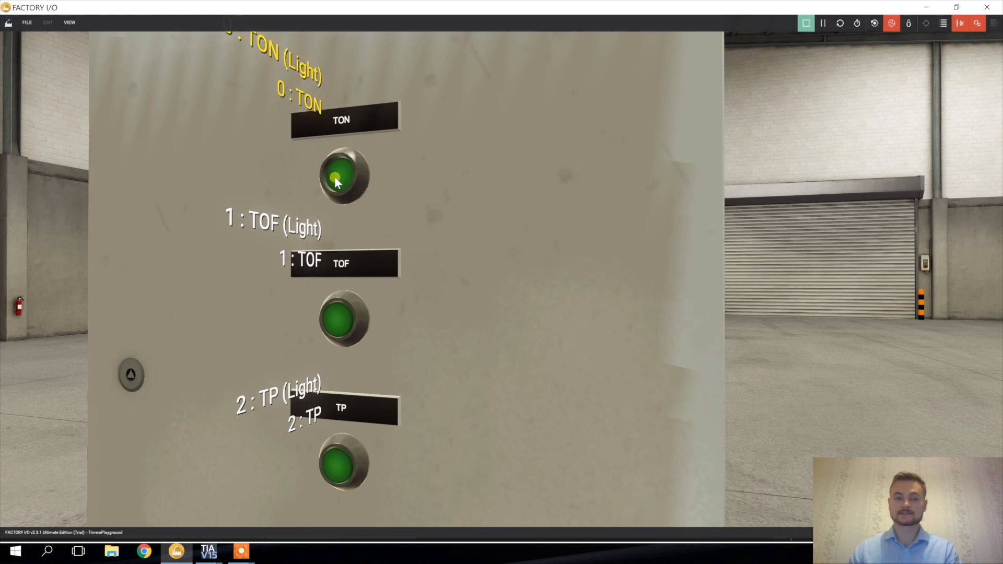
# Press the TON illuminated pushbutton on the Factory I/O panel and return to TIA Portal
pyautogui.click(340, 180)
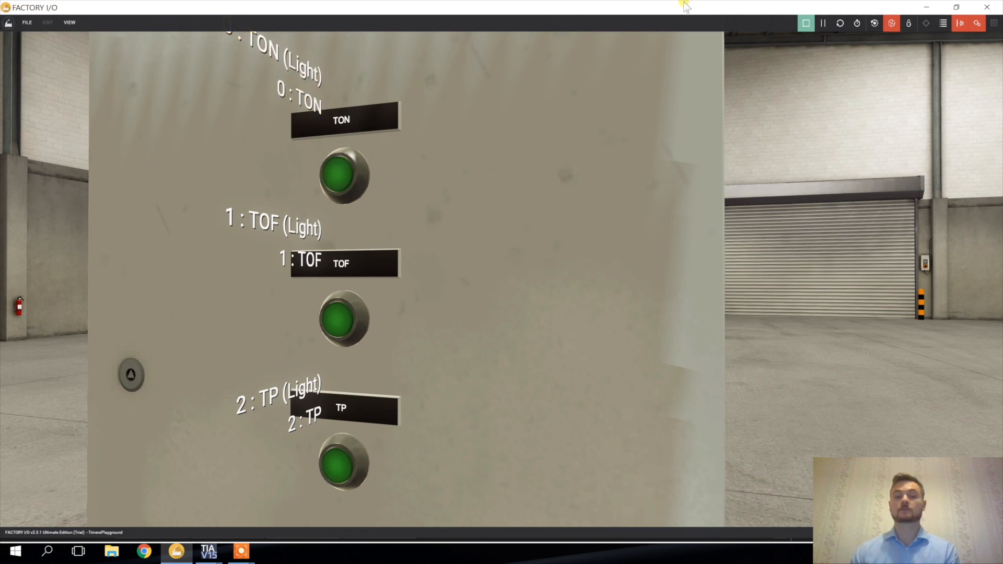
pyautogui.click(204, 551)
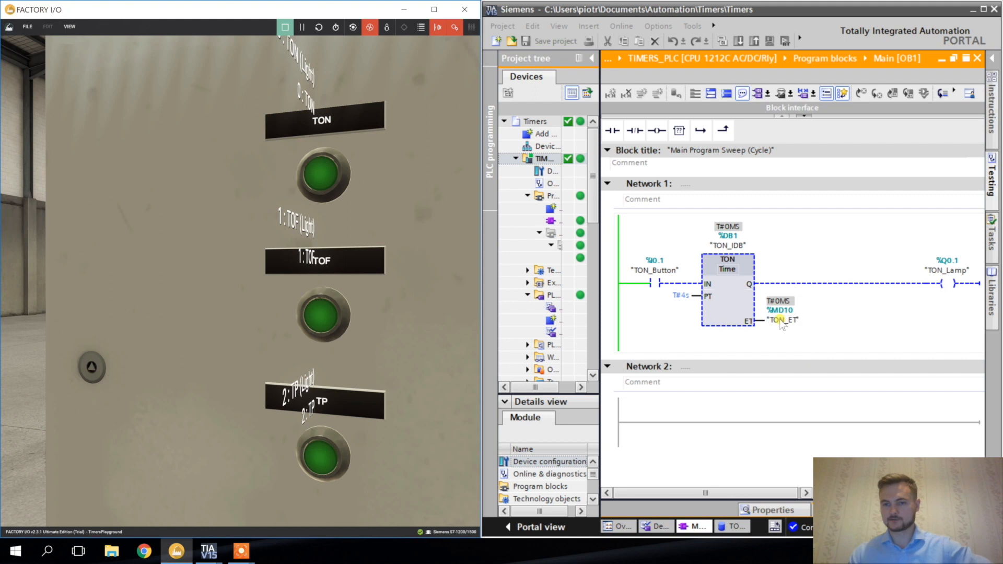
# Watch TON_ET while pressing and releasing the TON pushbutton until the lamp lights at 4 s
pyautogui.click(782, 321)
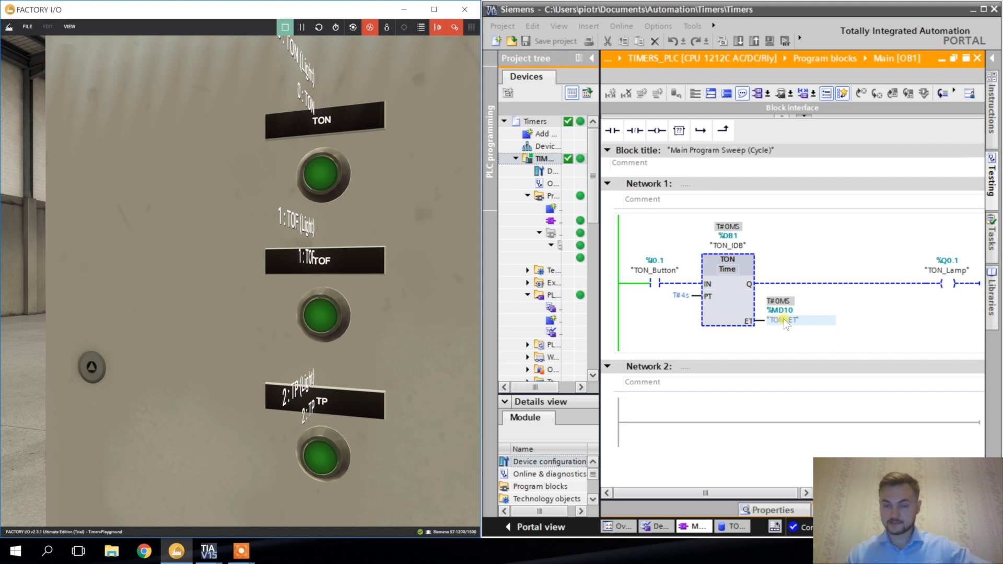
pyautogui.click(320, 176)
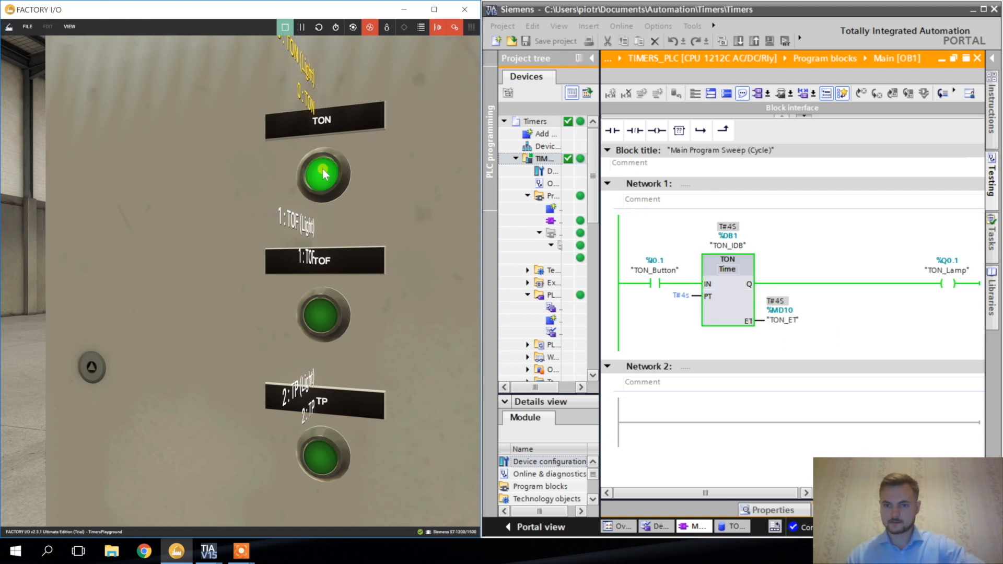
pyautogui.click(321, 175)
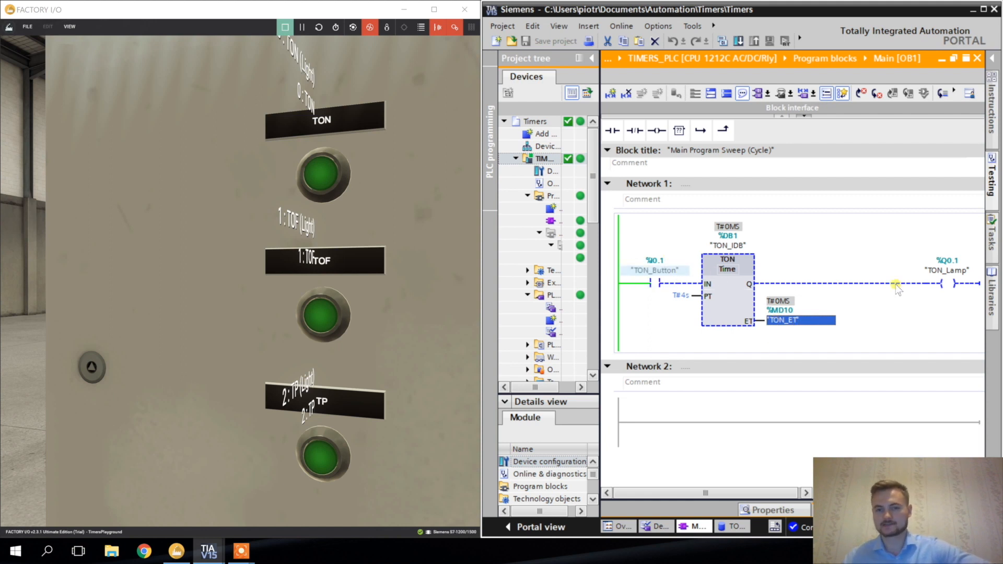
pyautogui.moveTo(857, 326)
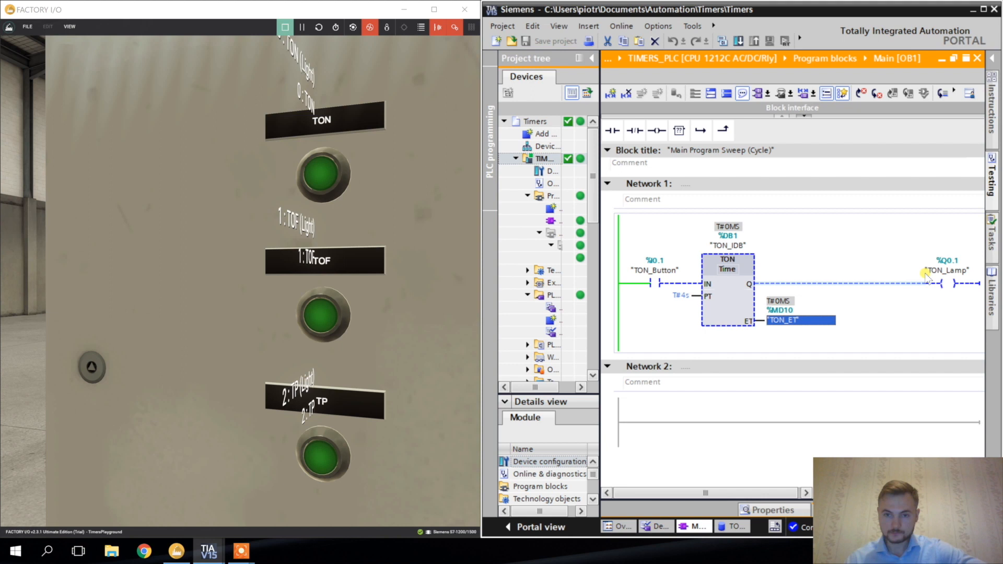
pyautogui.moveTo(964, 261)
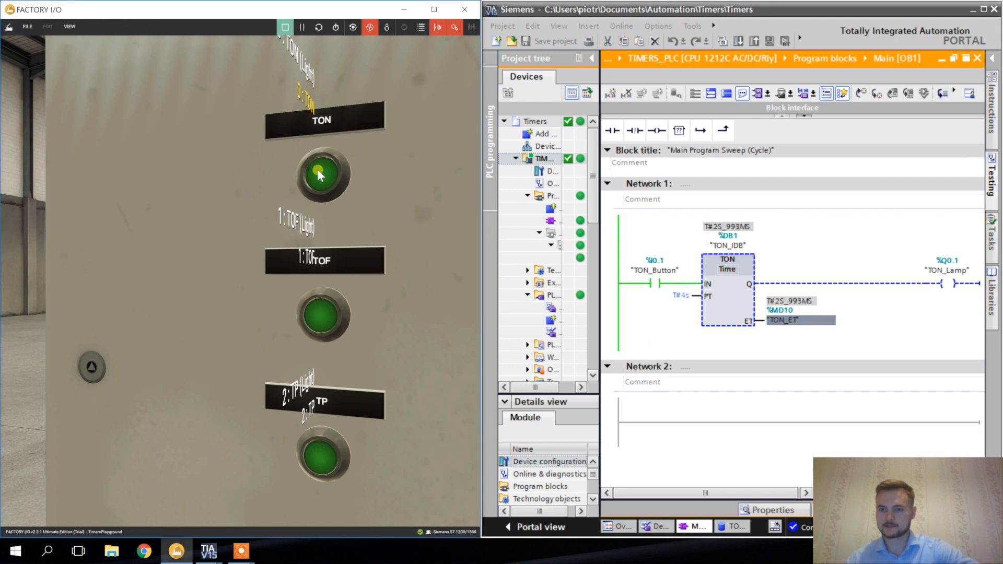
pyautogui.click(320, 178)
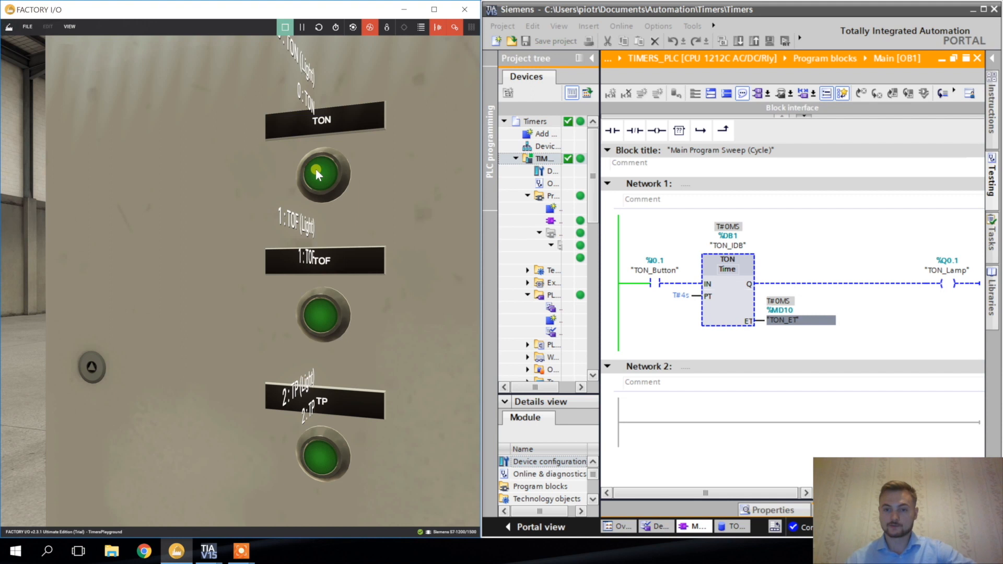
pyautogui.click(322, 177)
pyautogui.write('TOF_')
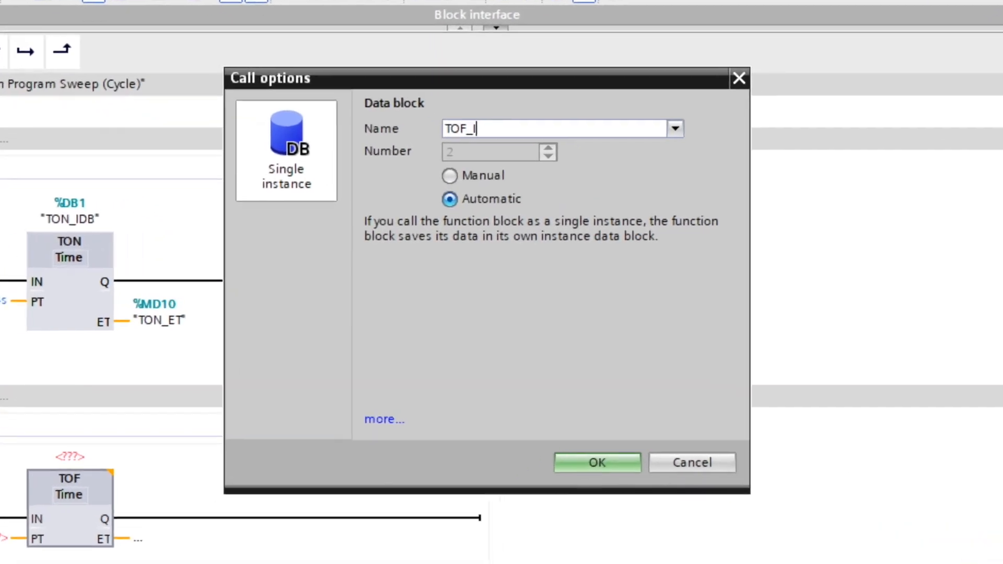
# Create the TOF_IDB instance and assign the TOF timer's ET operand to %MD14
pyautogui.click(597, 462)
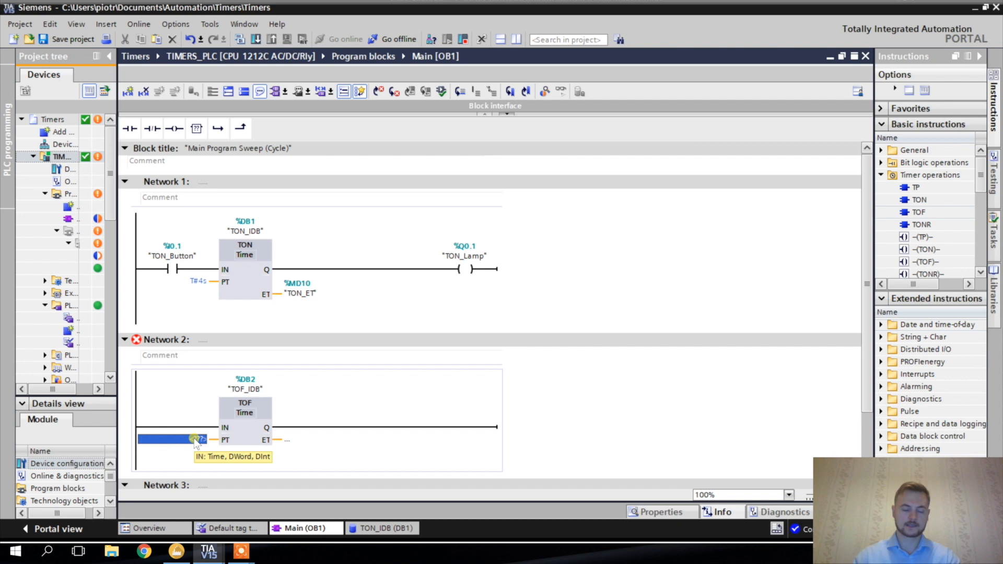
pyautogui.moveTo(197, 445)
pyautogui.write('T#4s')
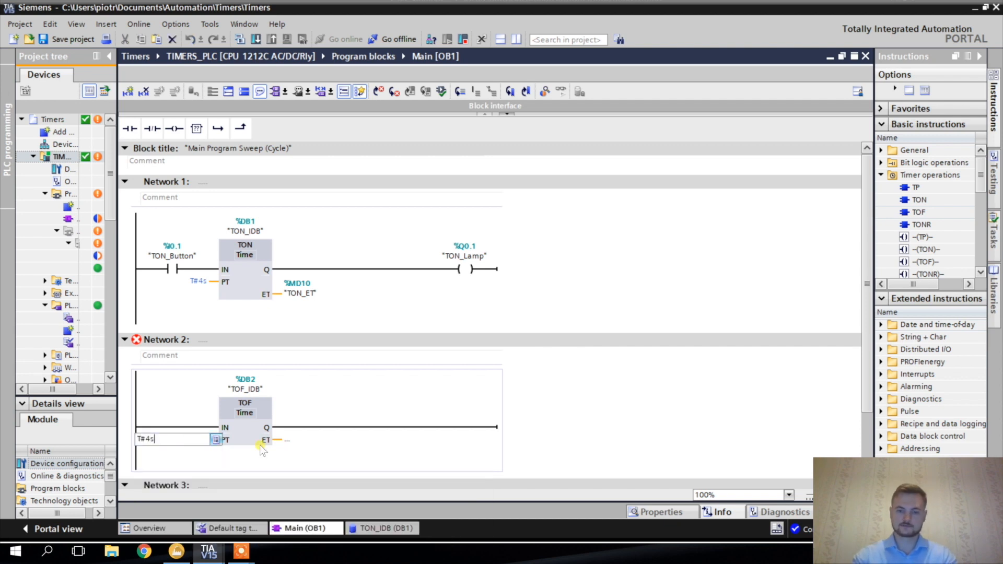
pyautogui.click(293, 440)
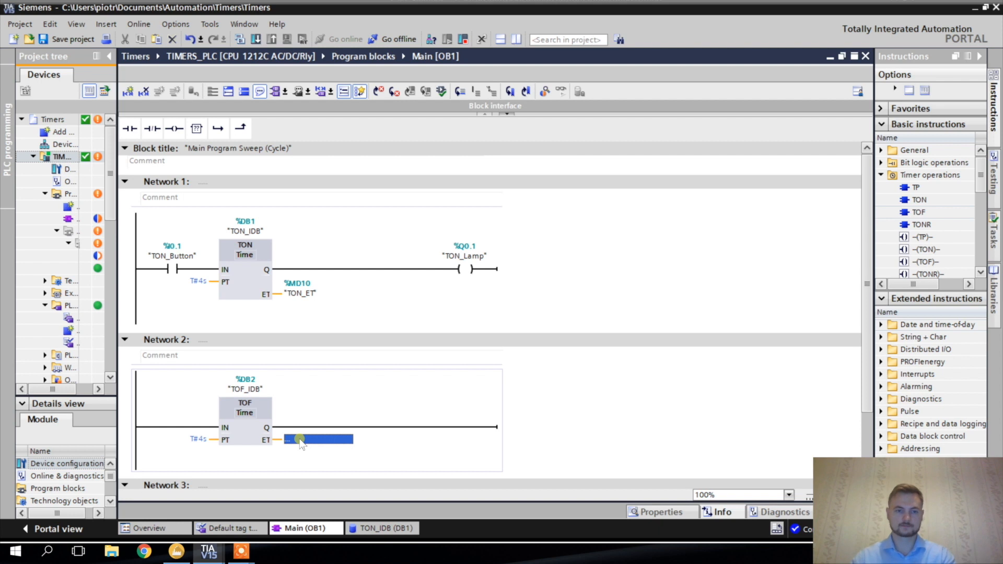
pyautogui.write('MD14')
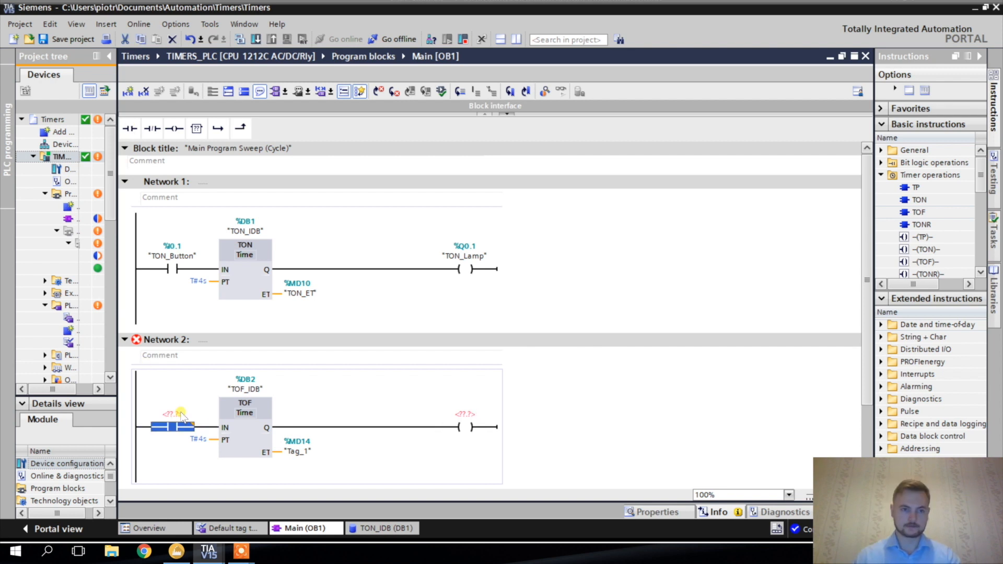
# Assign TOF_Button to the contact and TOF_Lamp to the output coil of Network 2
pyautogui.click(172, 415)
pyautogui.write('"TOF_Button"')
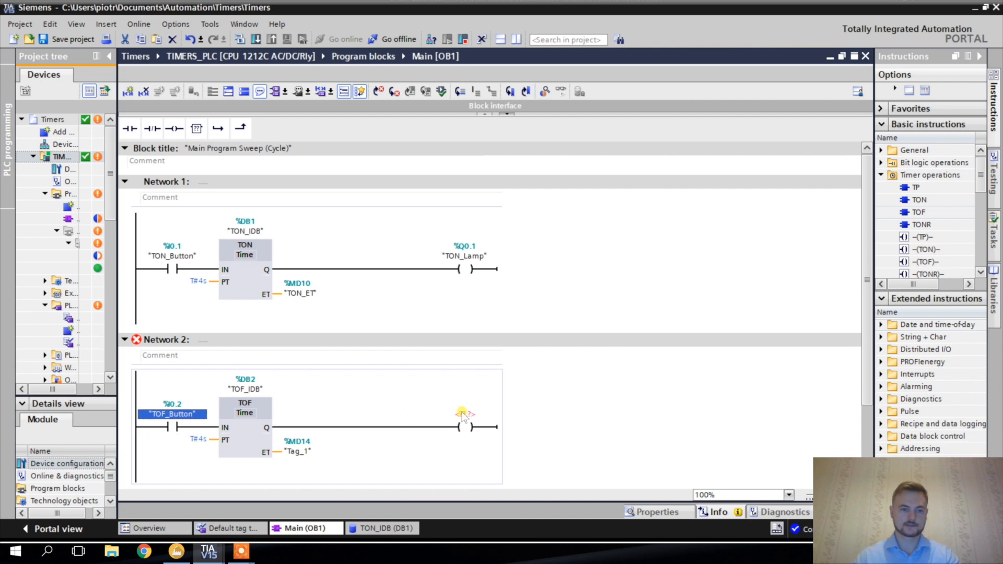
pyautogui.click(461, 414)
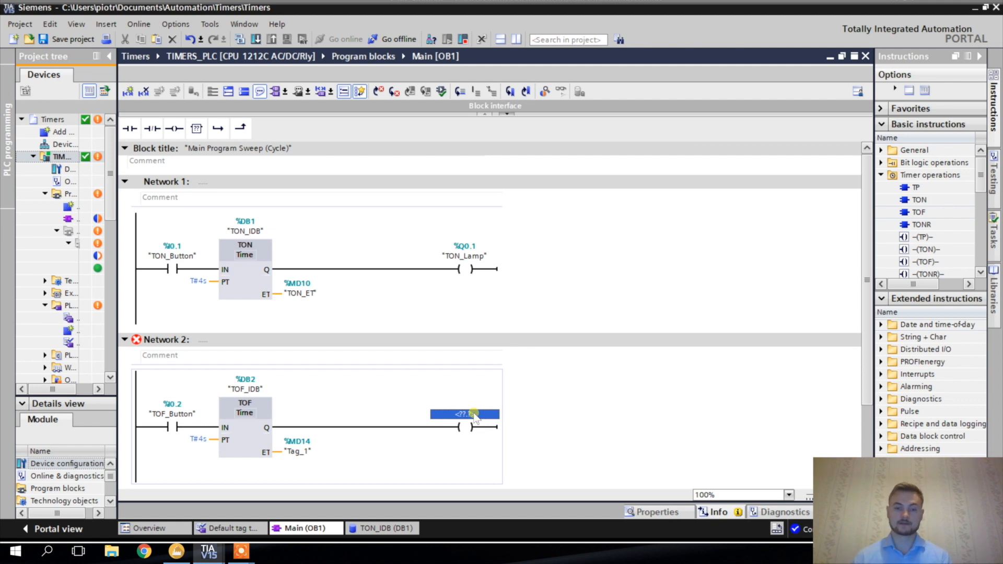
pyautogui.write('TOF')
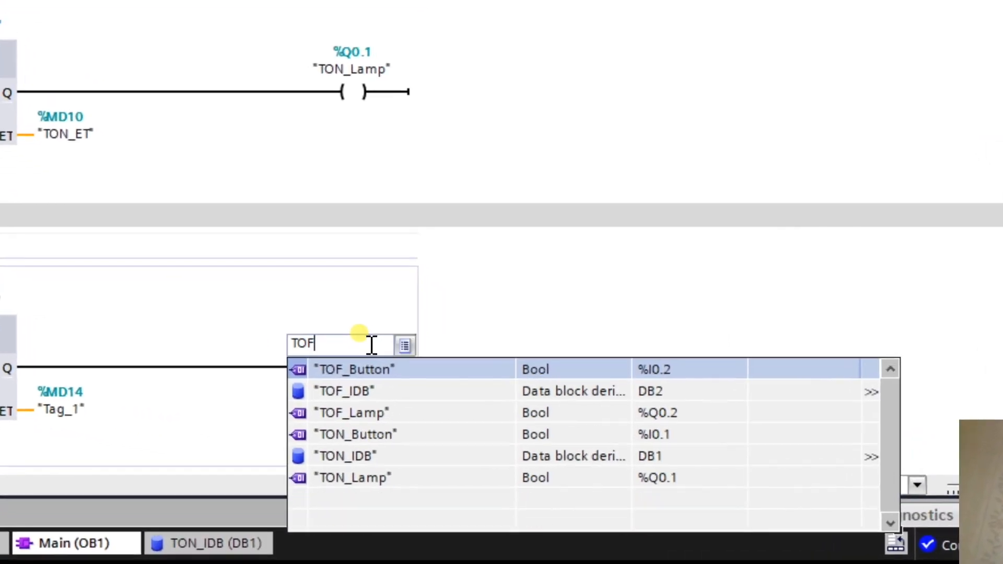
pyautogui.write(')La')
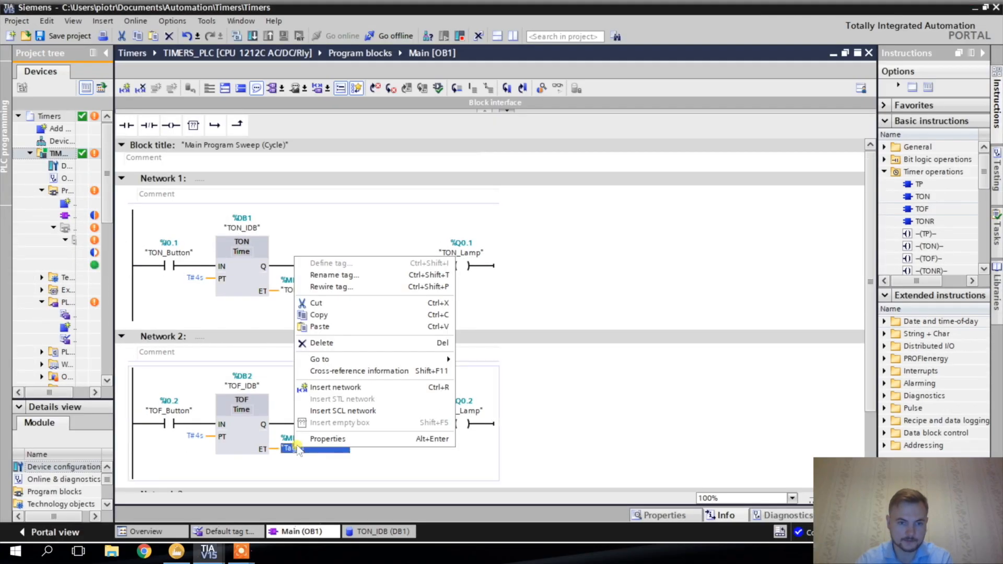
pyautogui.moveTo(320, 359)
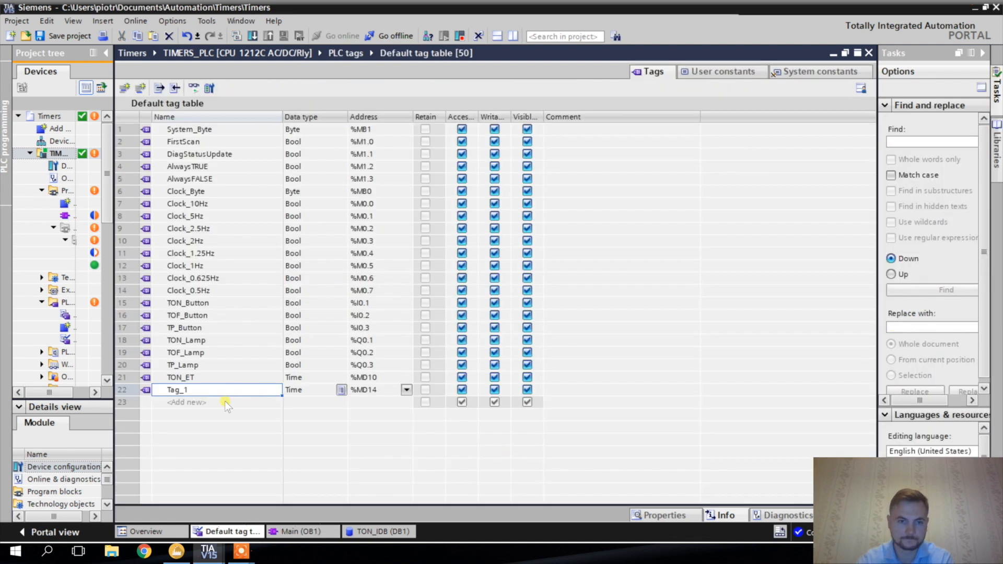
# Rename the %MD14 tag Tag_1 to TOF_ET in the Default tag table
pyautogui.doubleClick(176, 390)
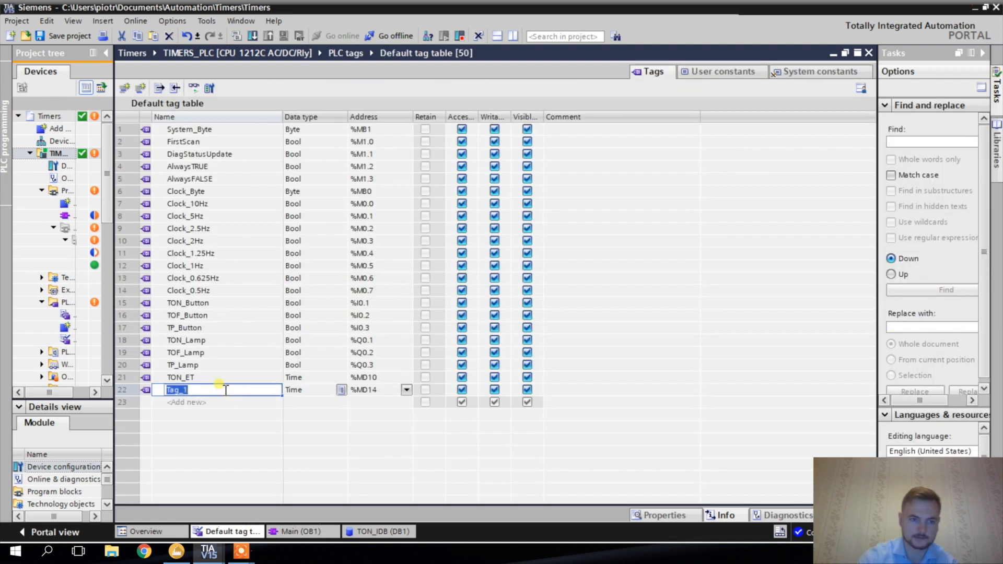
pyautogui.write('TOF_E')
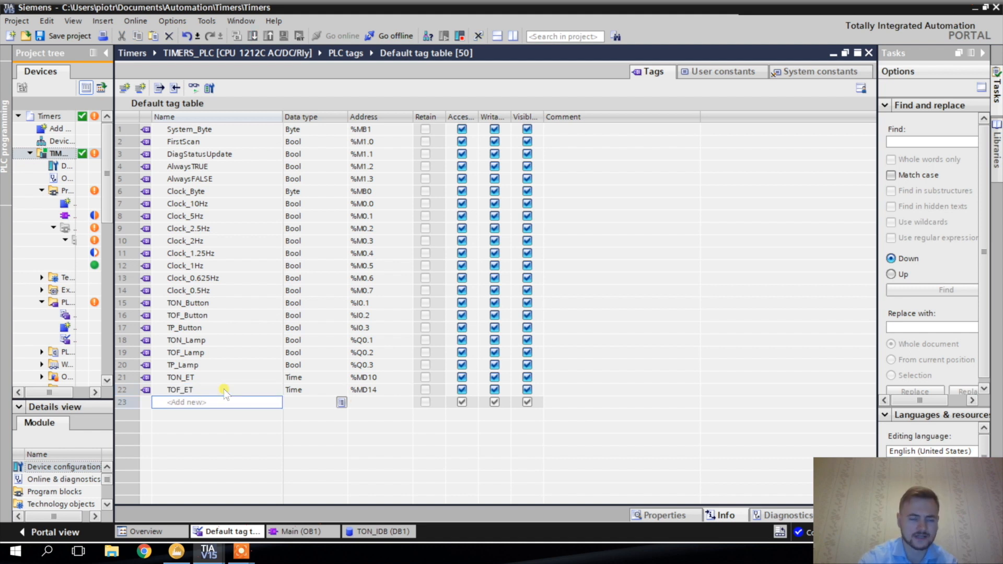
pyautogui.write('TP_ET')
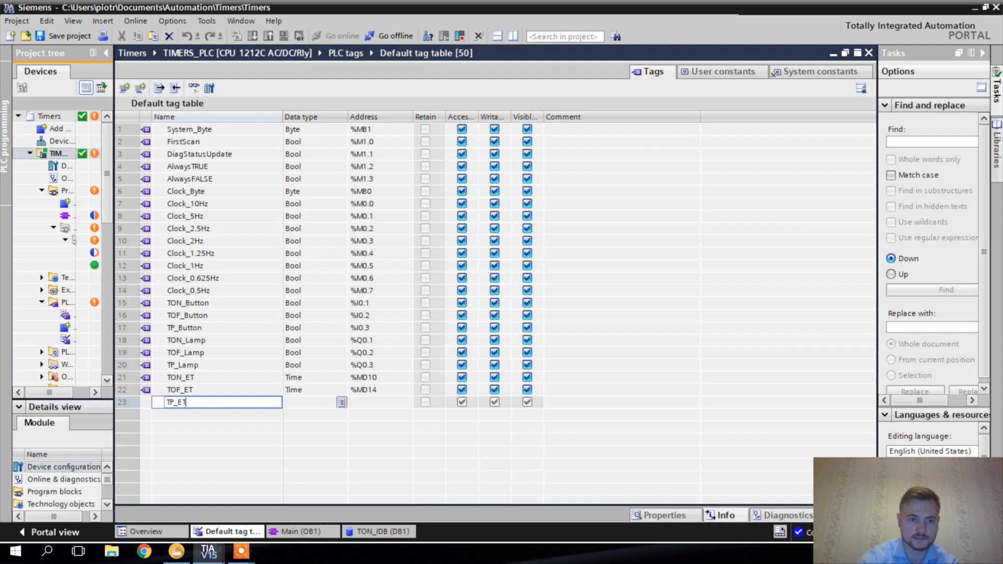
pyautogui.press('Enter')
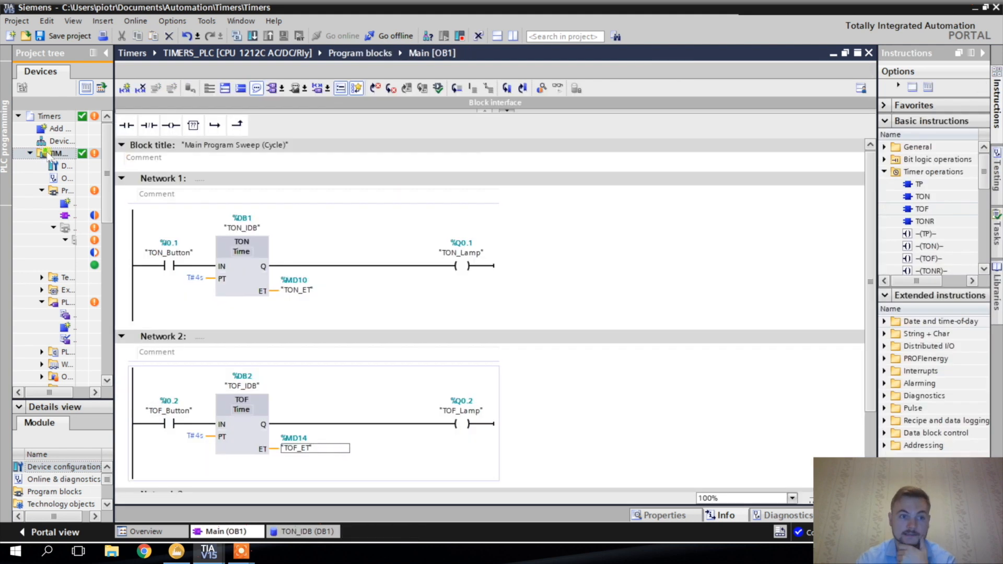
pyautogui.rightClick(56, 153)
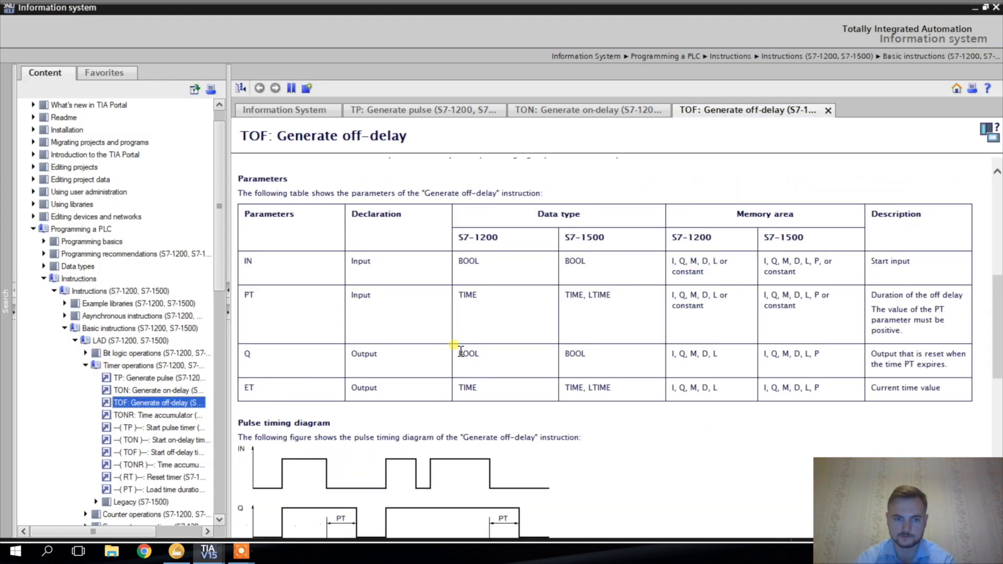
# Scroll the TOF help page to its pulse timing diagram and example
pyautogui.scroll(-3)
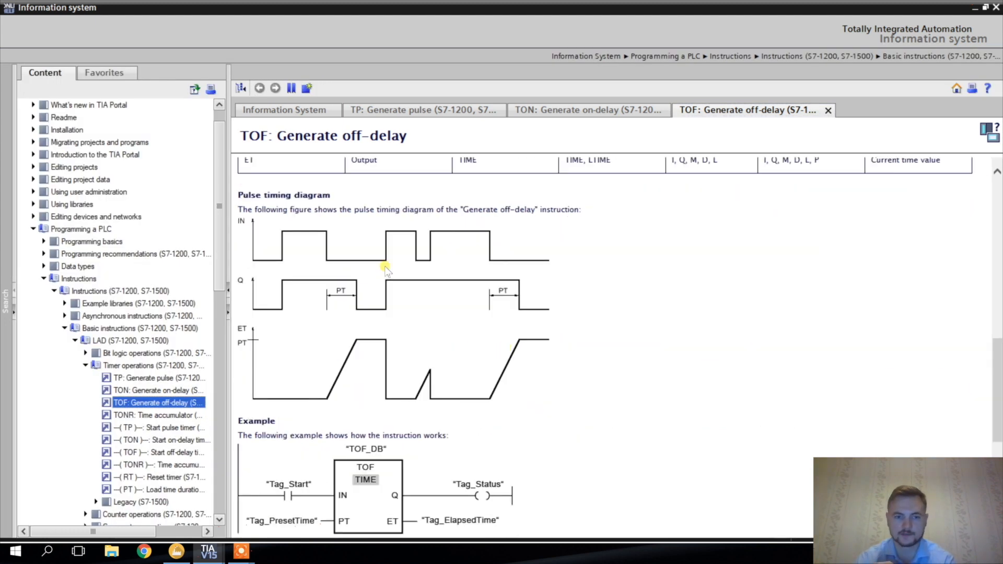
pyautogui.moveTo(406, 269)
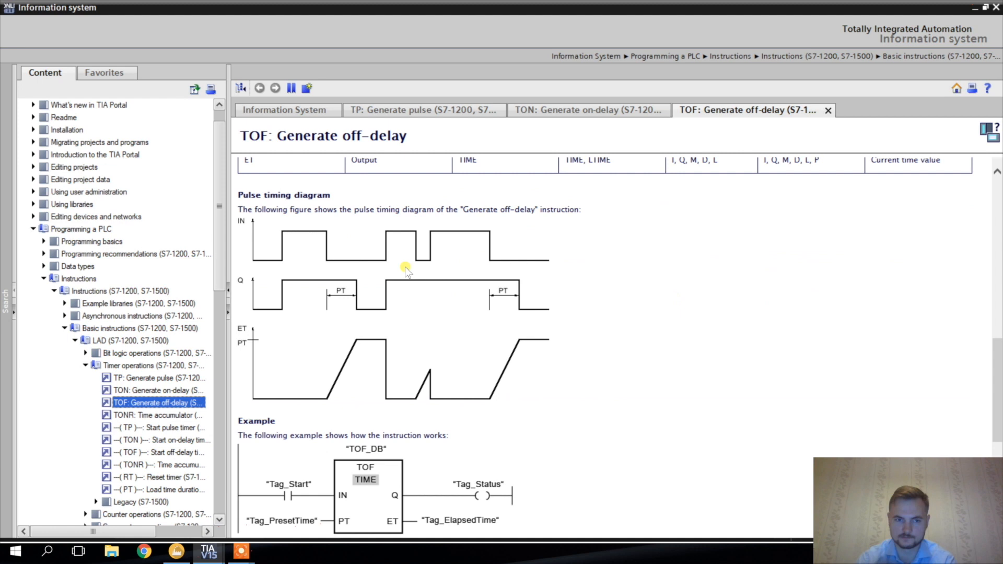
pyautogui.moveTo(975, 10)
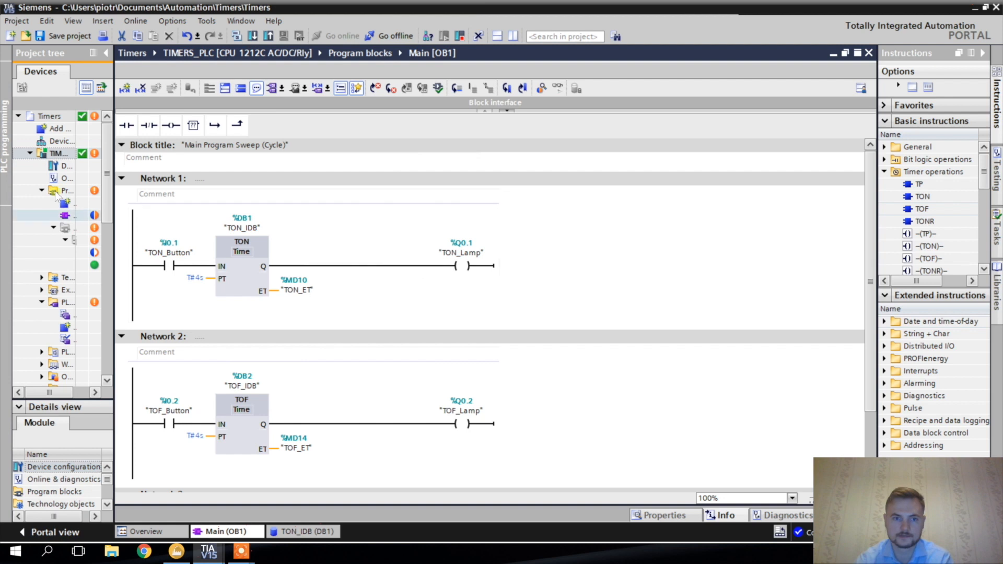
# Download the changed software with the TOF network to TIMERS_PLC
pyautogui.rightClick(57, 153)
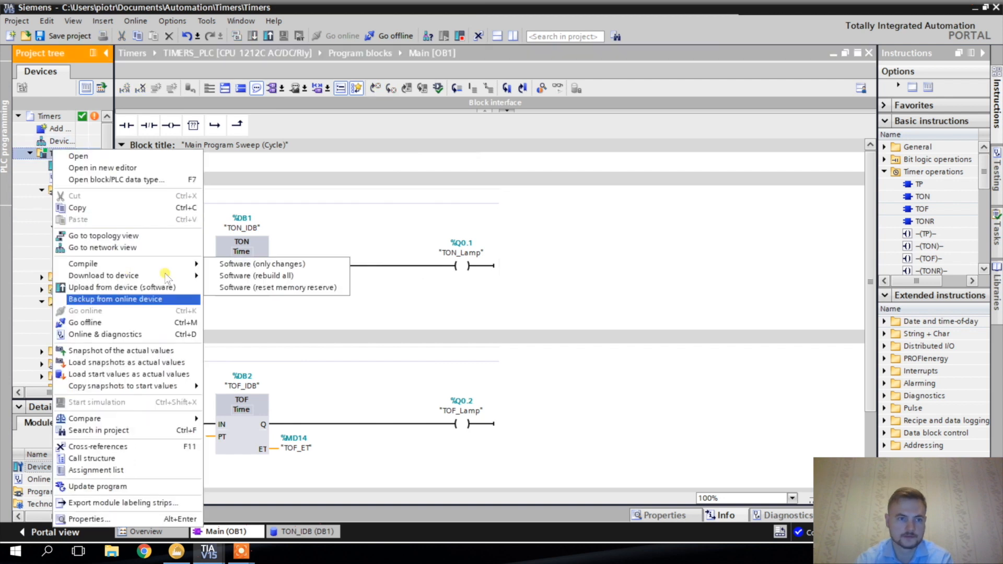
pyautogui.click(262, 263)
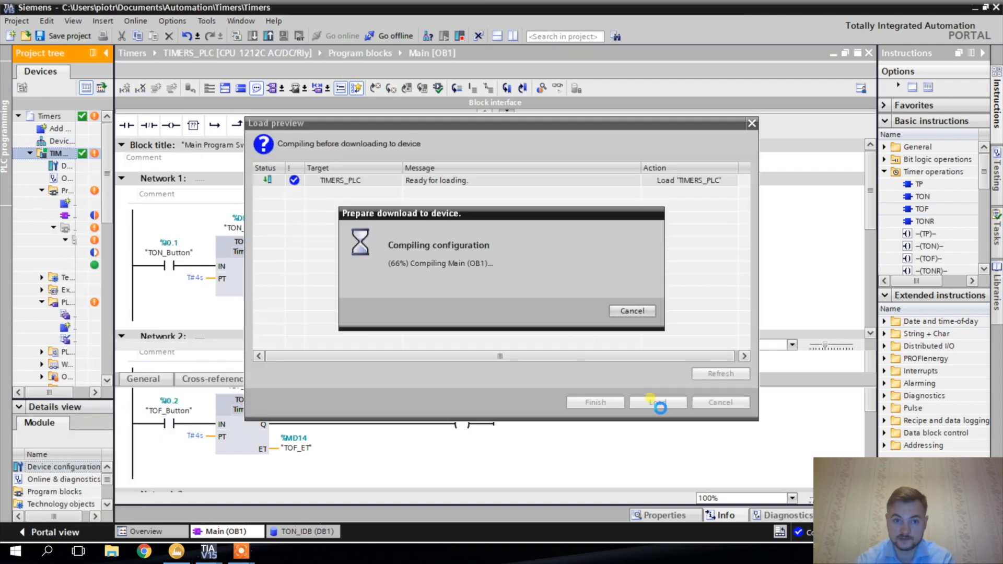
pyautogui.click(658, 402)
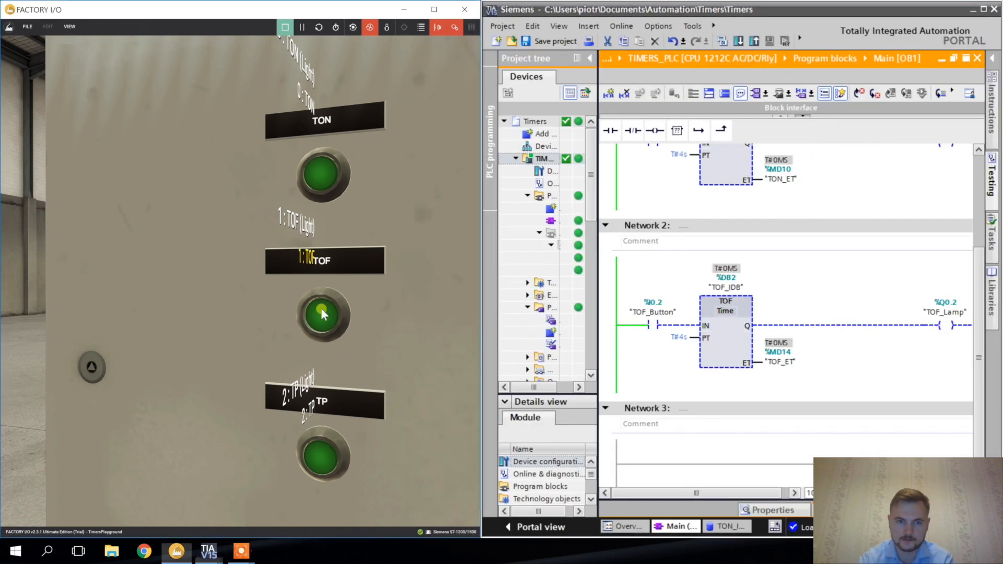
# Press and release the TOF push button, confirming the lamp goes out 4 s after release
pyautogui.click(323, 316)
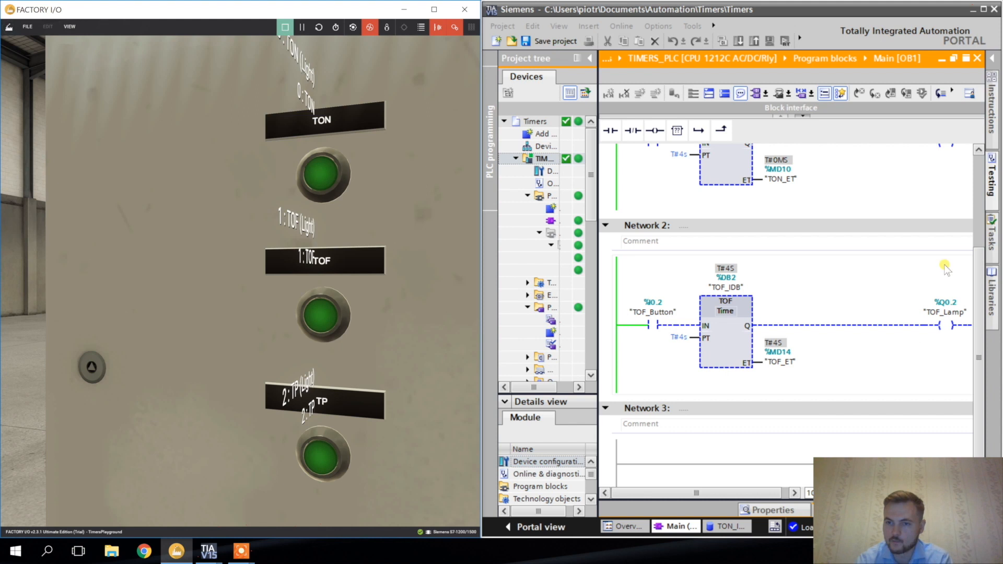
pyautogui.moveTo(688, 331)
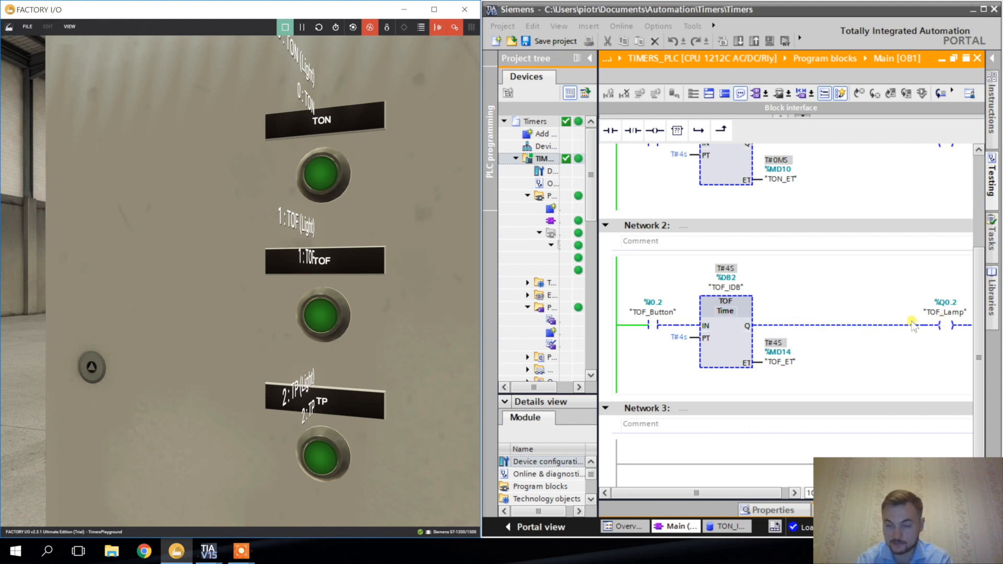
pyautogui.moveTo(849, 349)
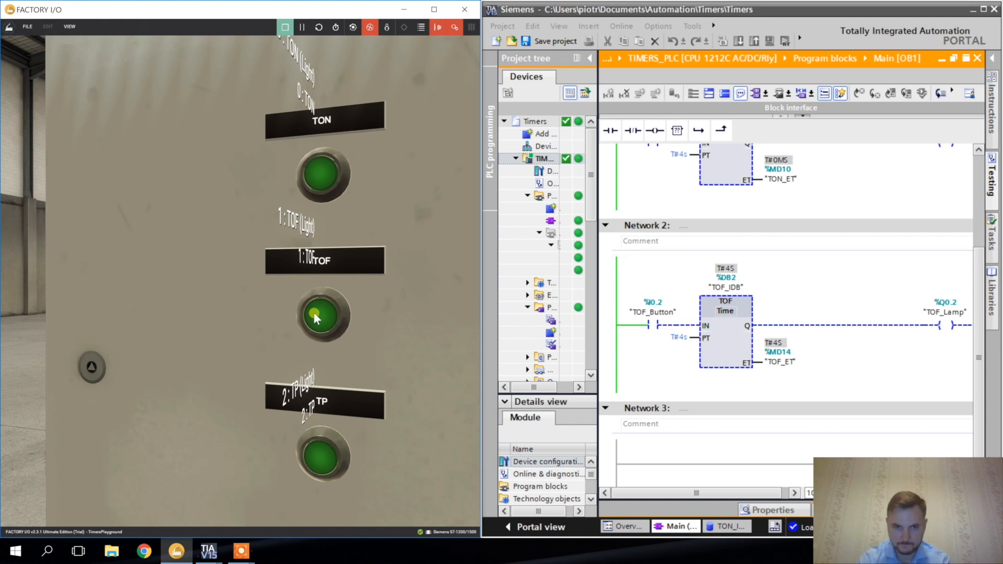
pyautogui.click(319, 317)
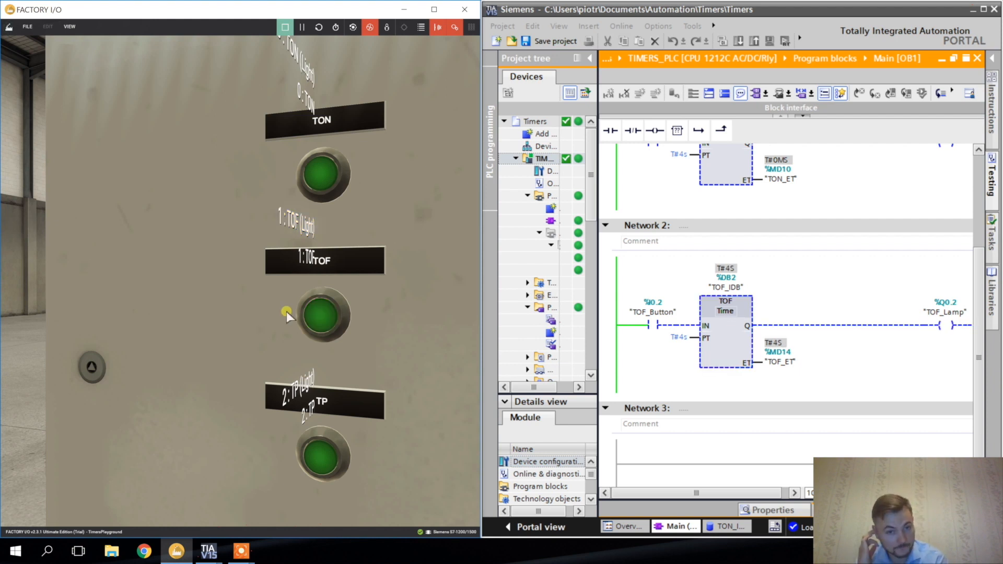
pyautogui.click(318, 316)
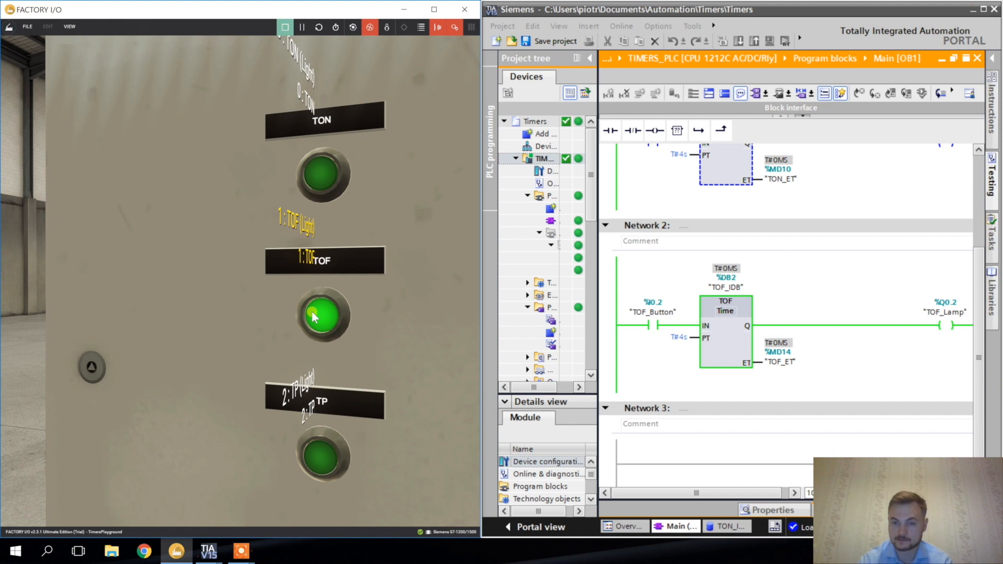
pyautogui.click(320, 316)
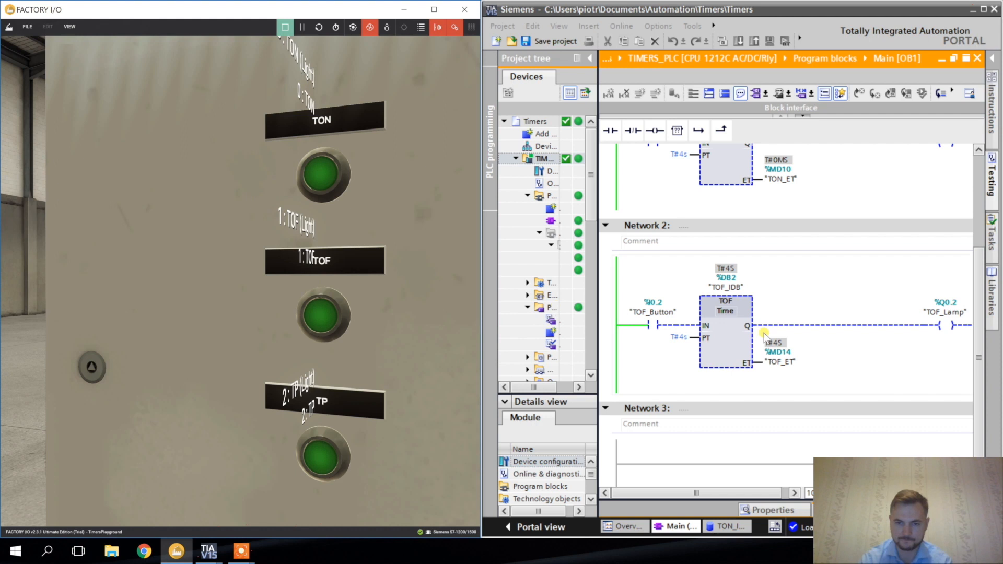
pyautogui.moveTo(658, 365)
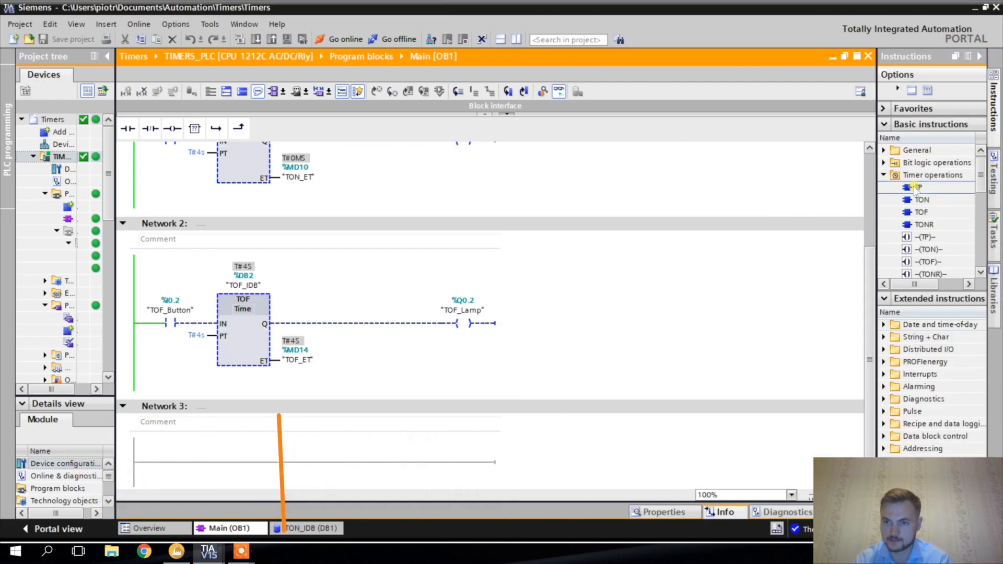
pyautogui.moveTo(915, 189)
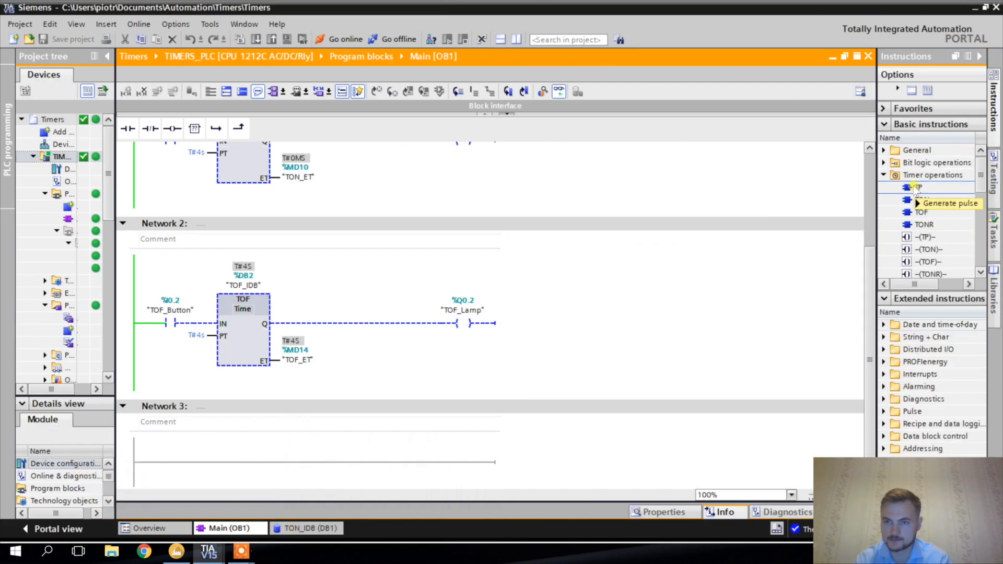
pyautogui.moveTo(918, 187)
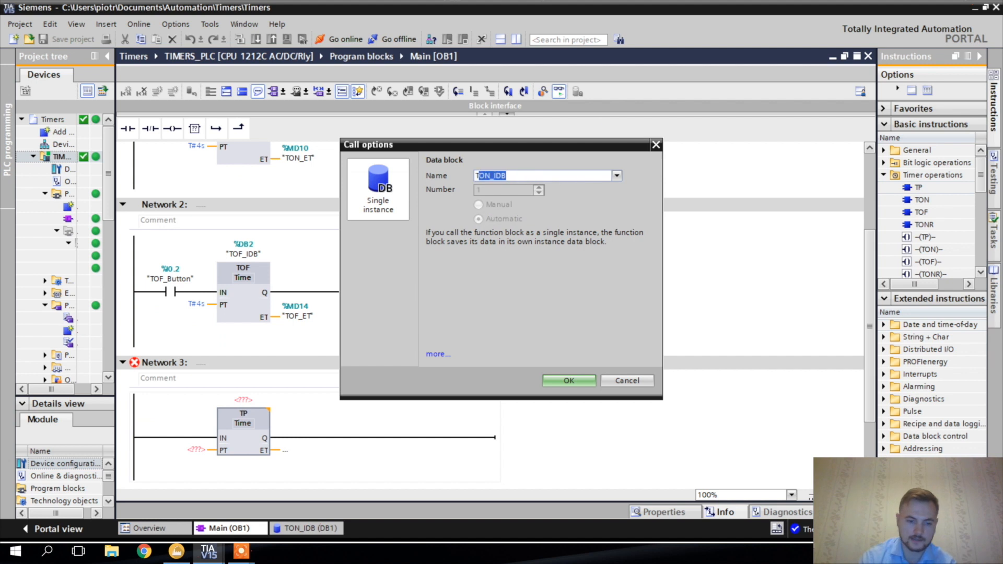
# Confirm the TP_IDB instance data block for the Network 3 pulse timer and reach for the PLC's options
pyautogui.click(569, 380)
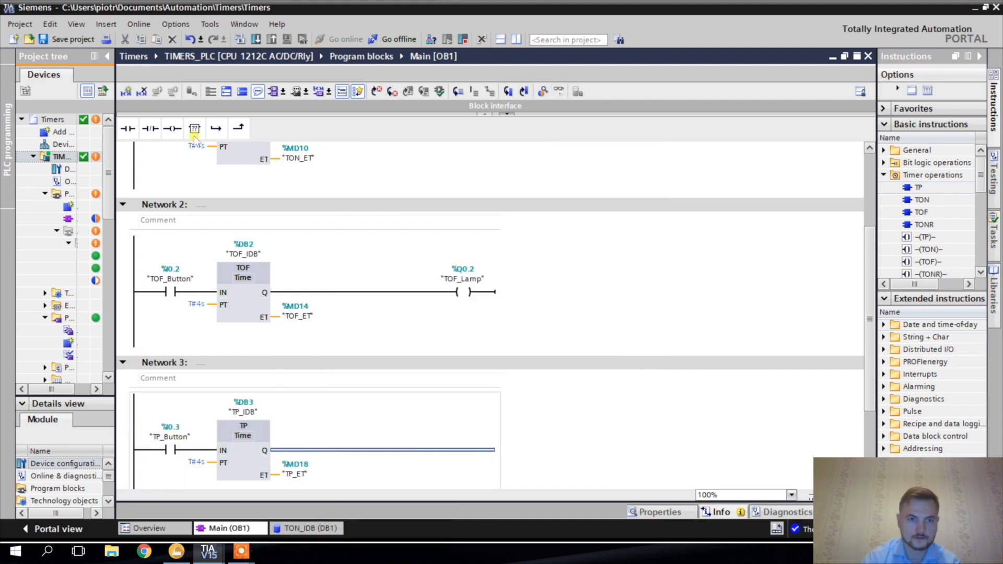
pyautogui.rightClick(47, 156)
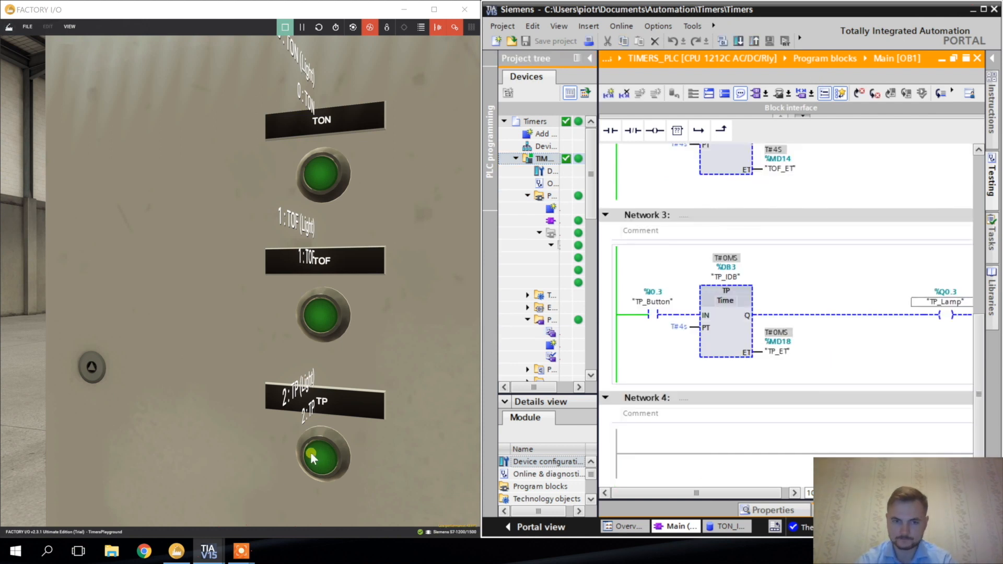
# Press the TP push button several times, confirming each press lights the lamp for a 4-second pulse
pyautogui.click(319, 462)
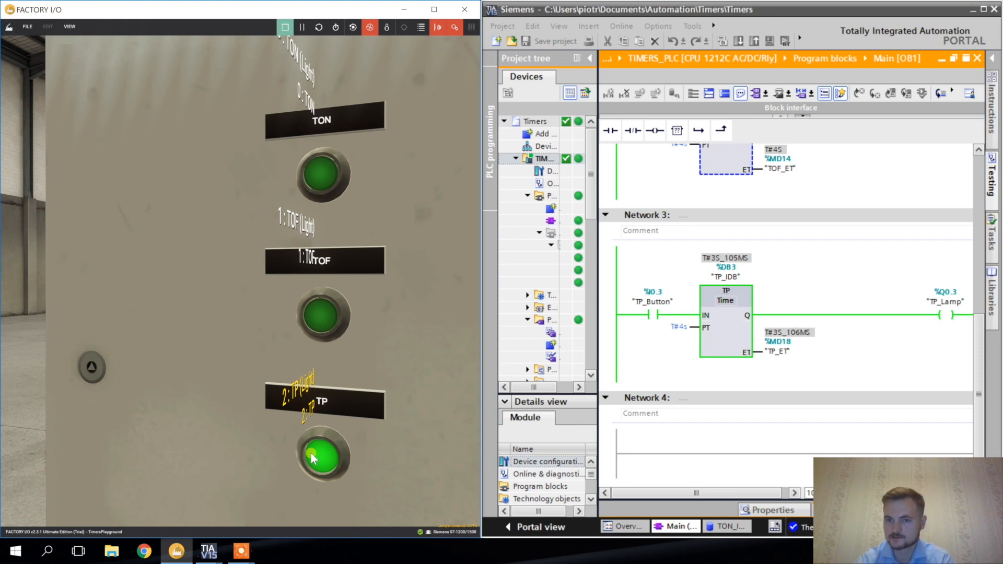
pyautogui.click(319, 458)
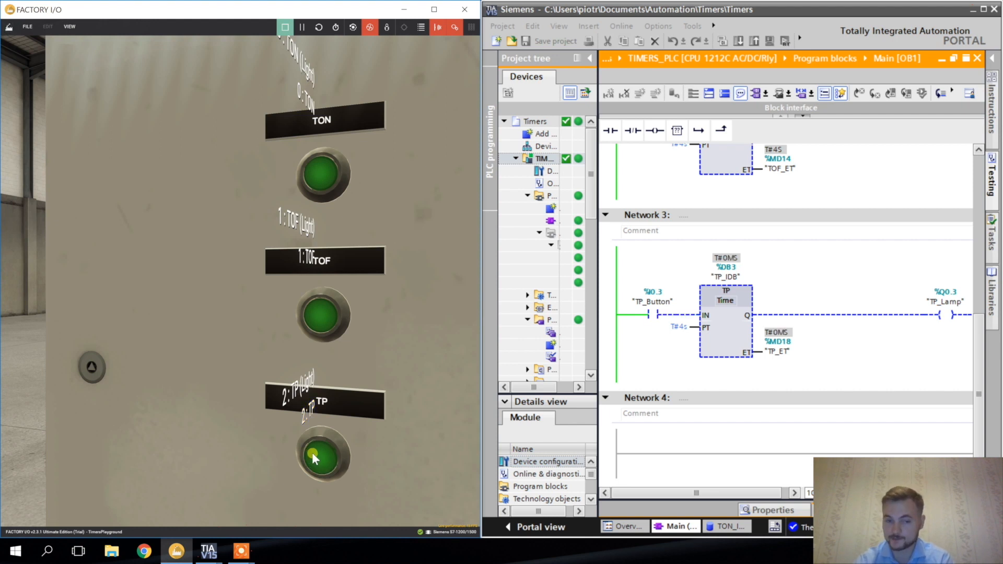
pyautogui.click(319, 460)
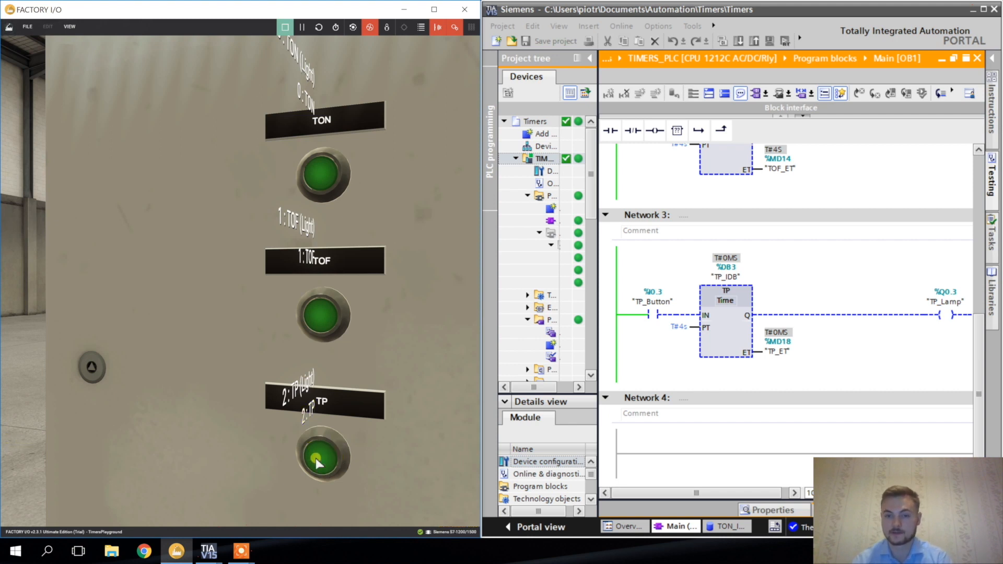
pyautogui.click(320, 460)
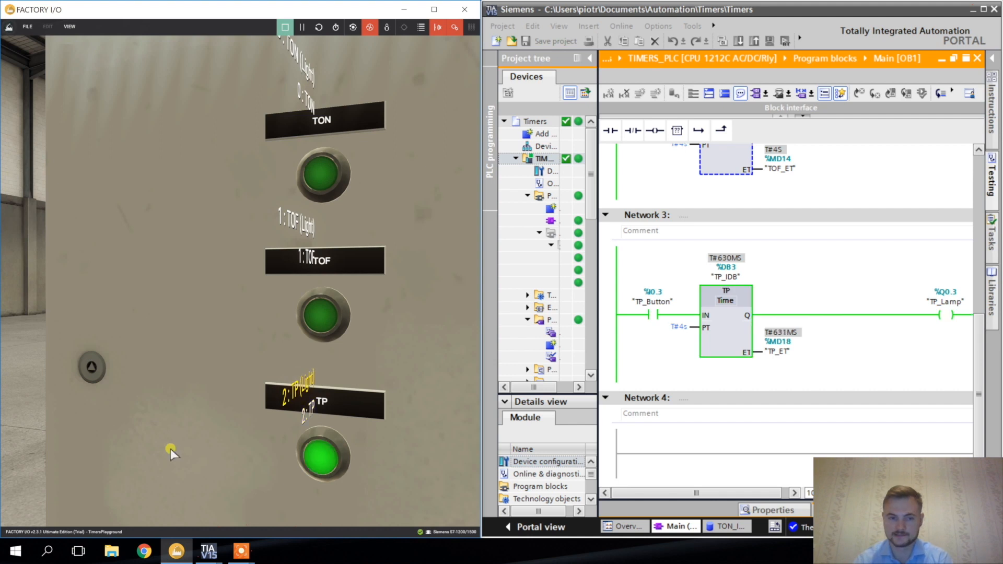